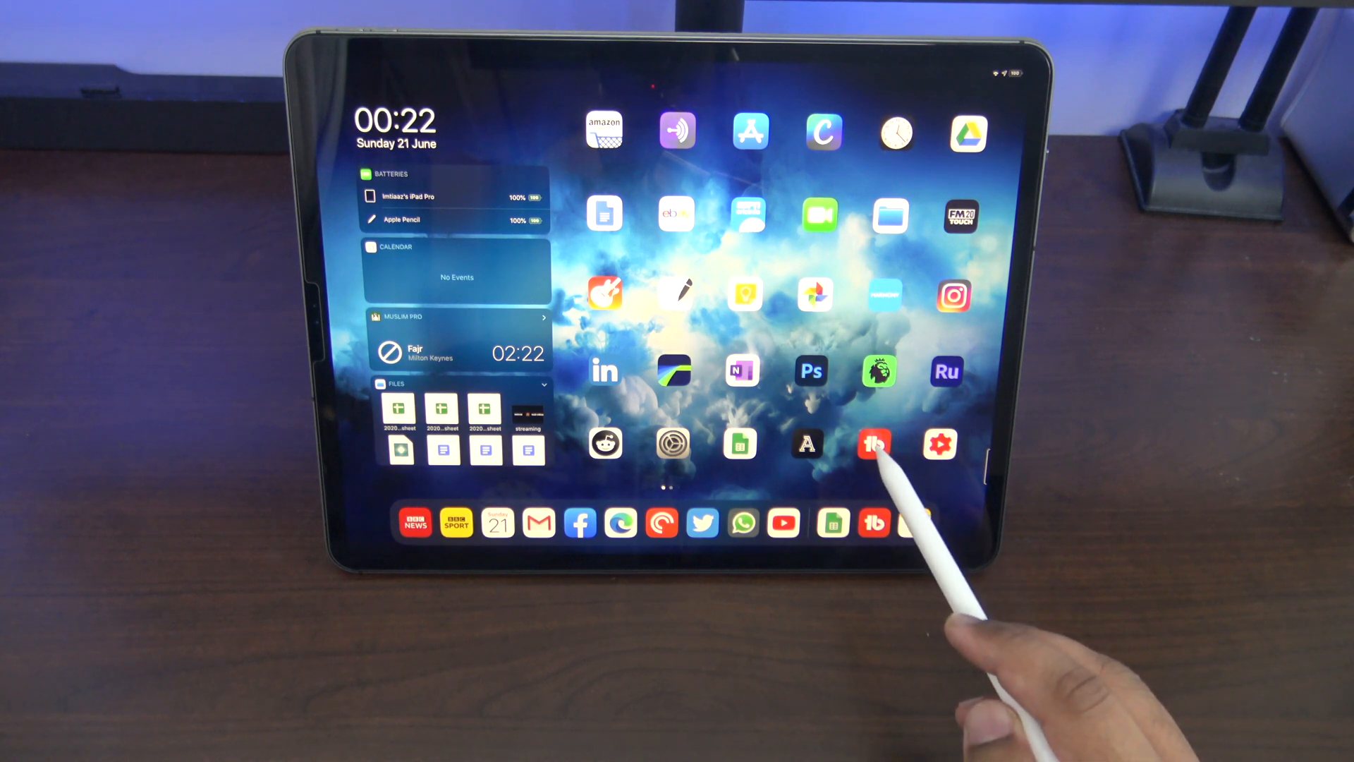
Launch BBC Sport from the dock launcher bar and return Home to show ShyLabels icon labels
left_click(874, 444)
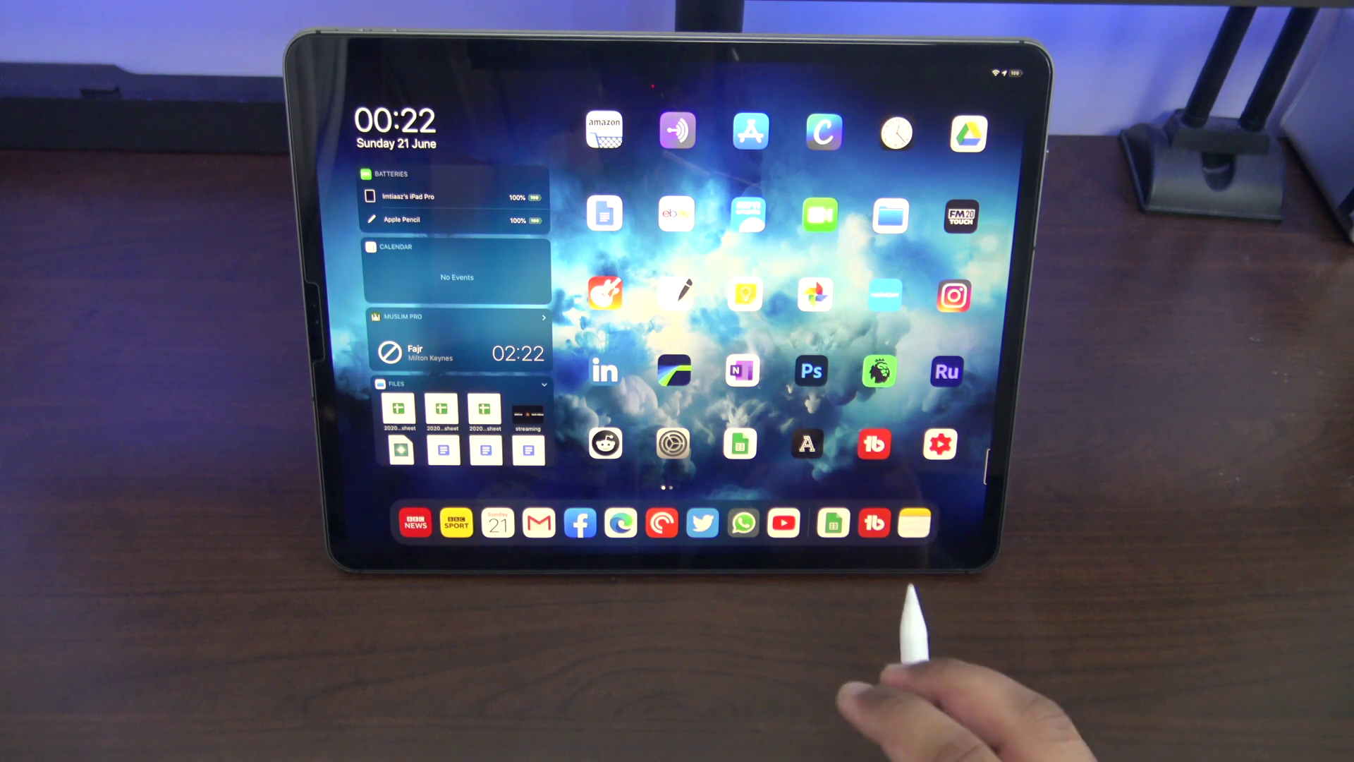
left_click(454, 522)
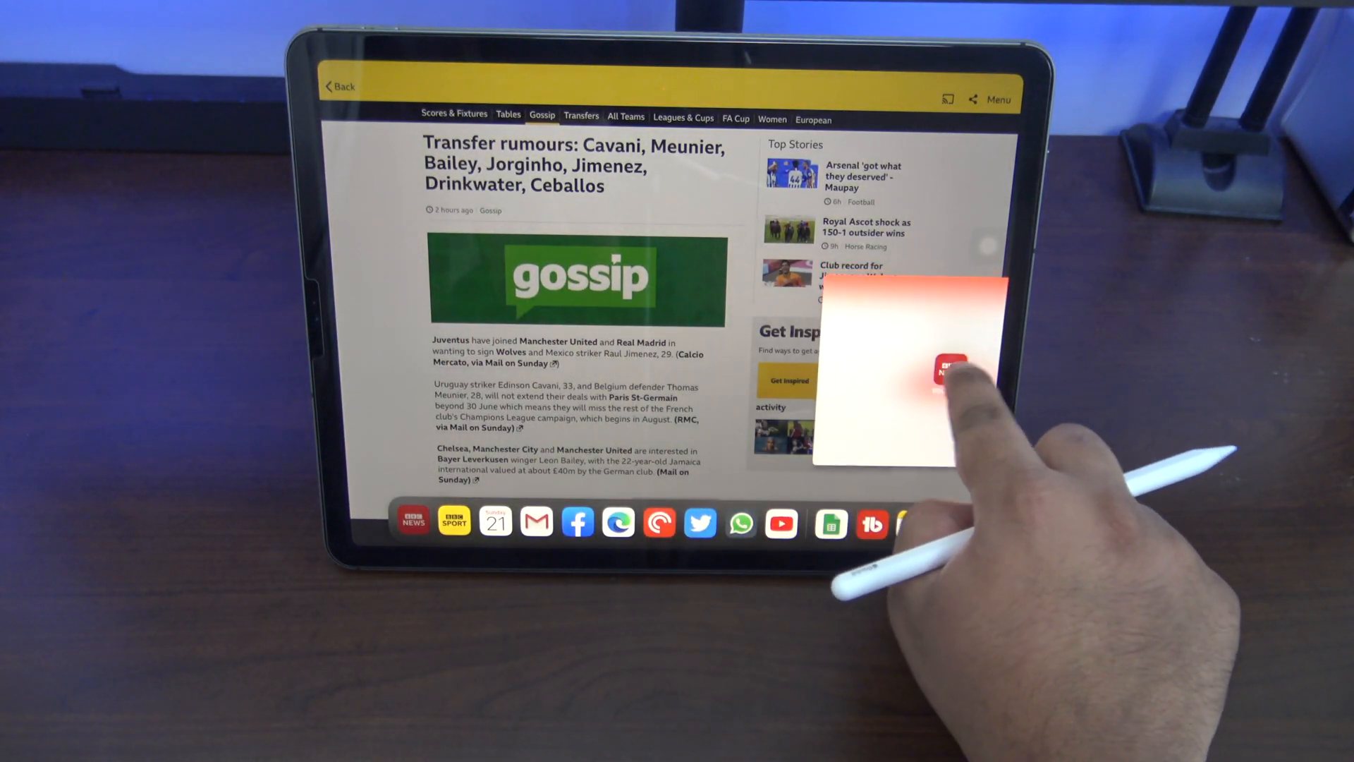
left_click(946, 366)
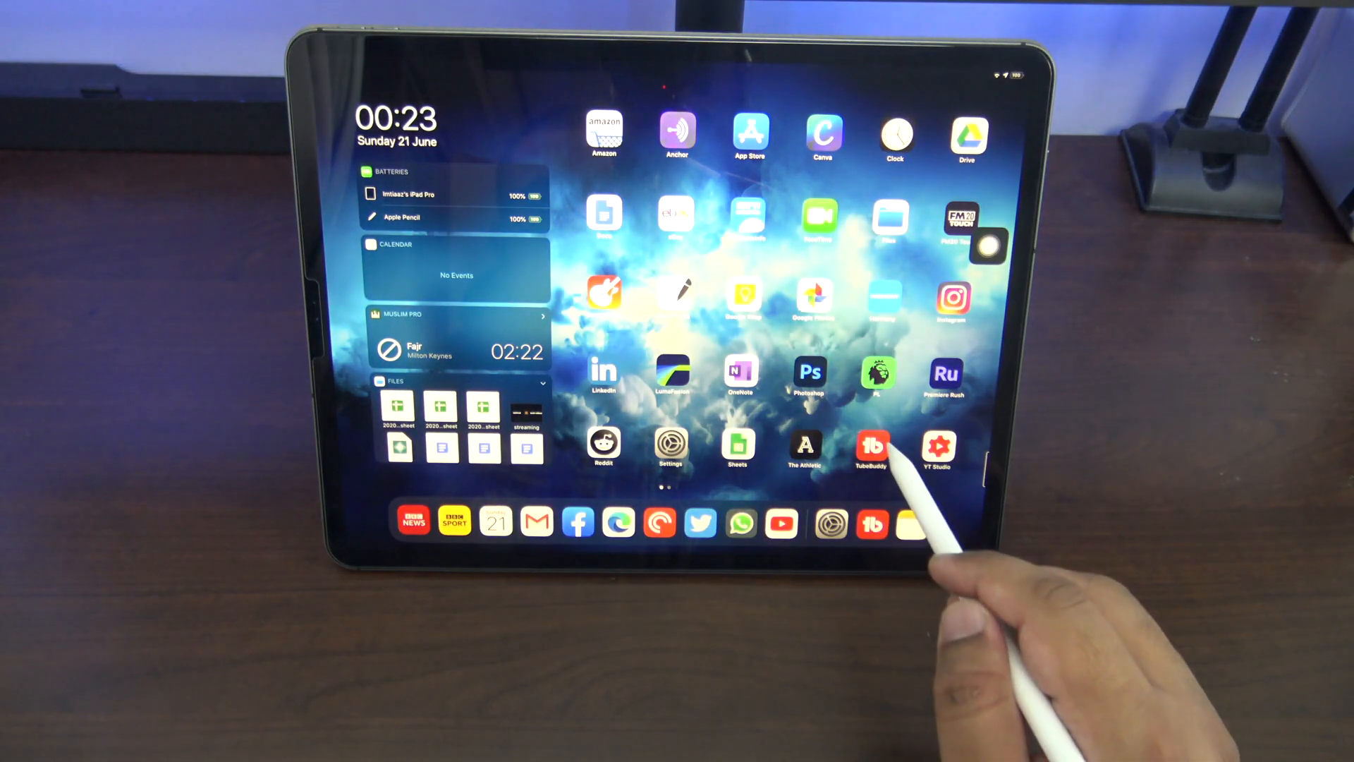
View TubeBuddy video statistics and Comments, then switch over to the Instagram feed
left_click(871, 446)
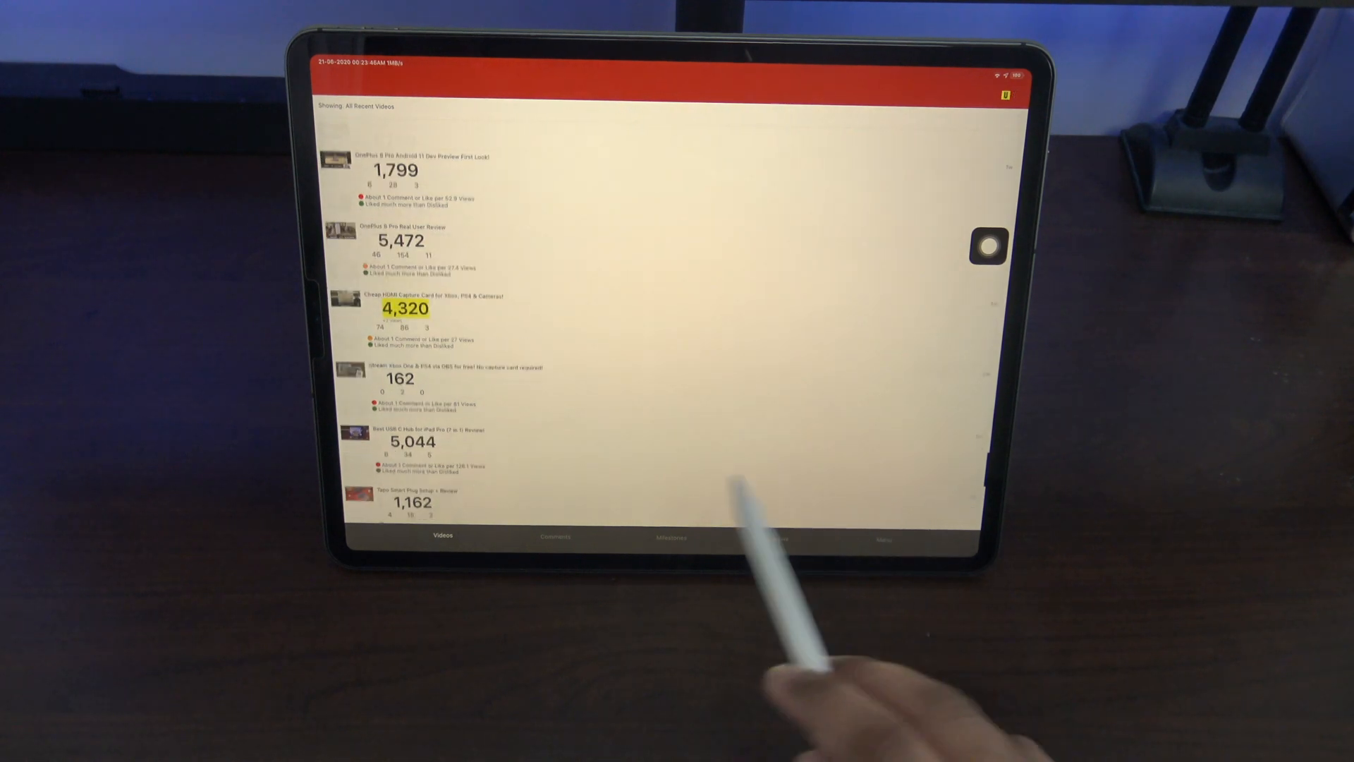
left_click(553, 536)
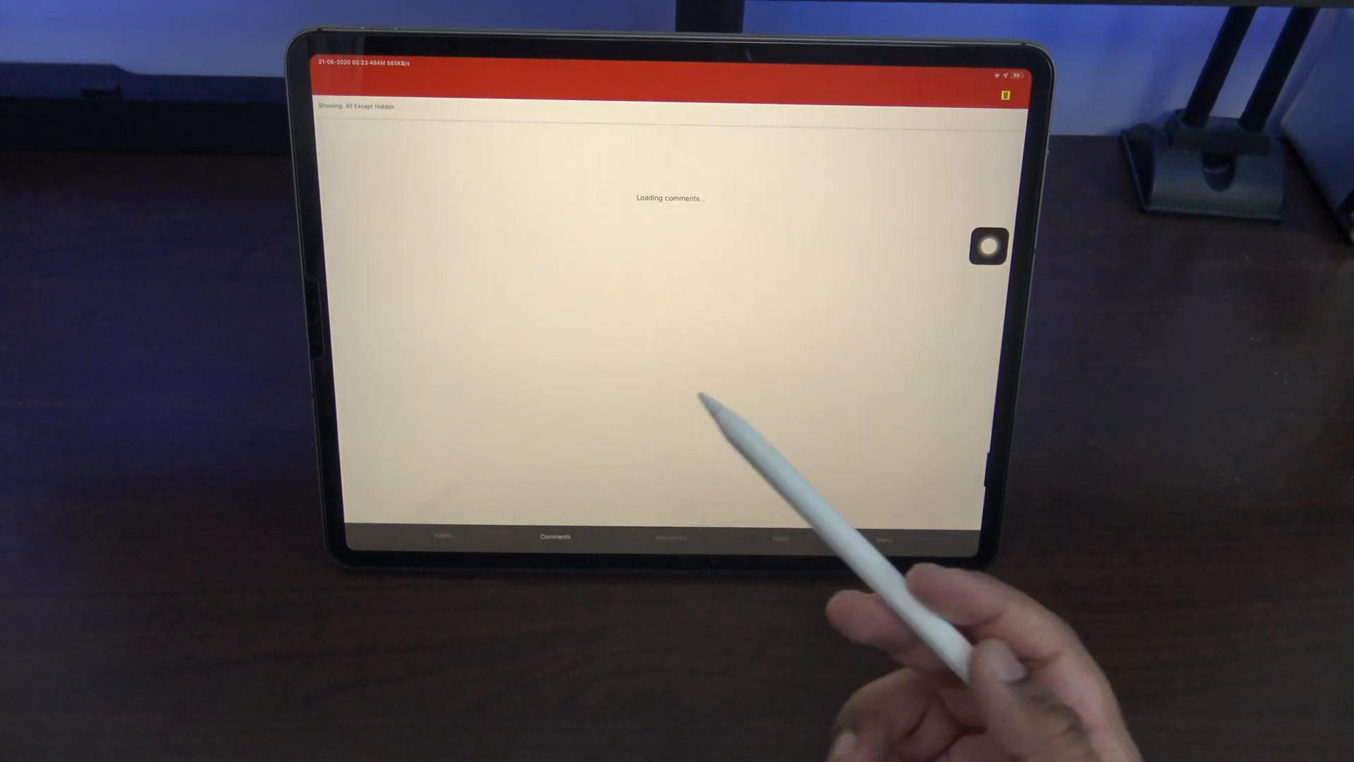
left_click(669, 536)
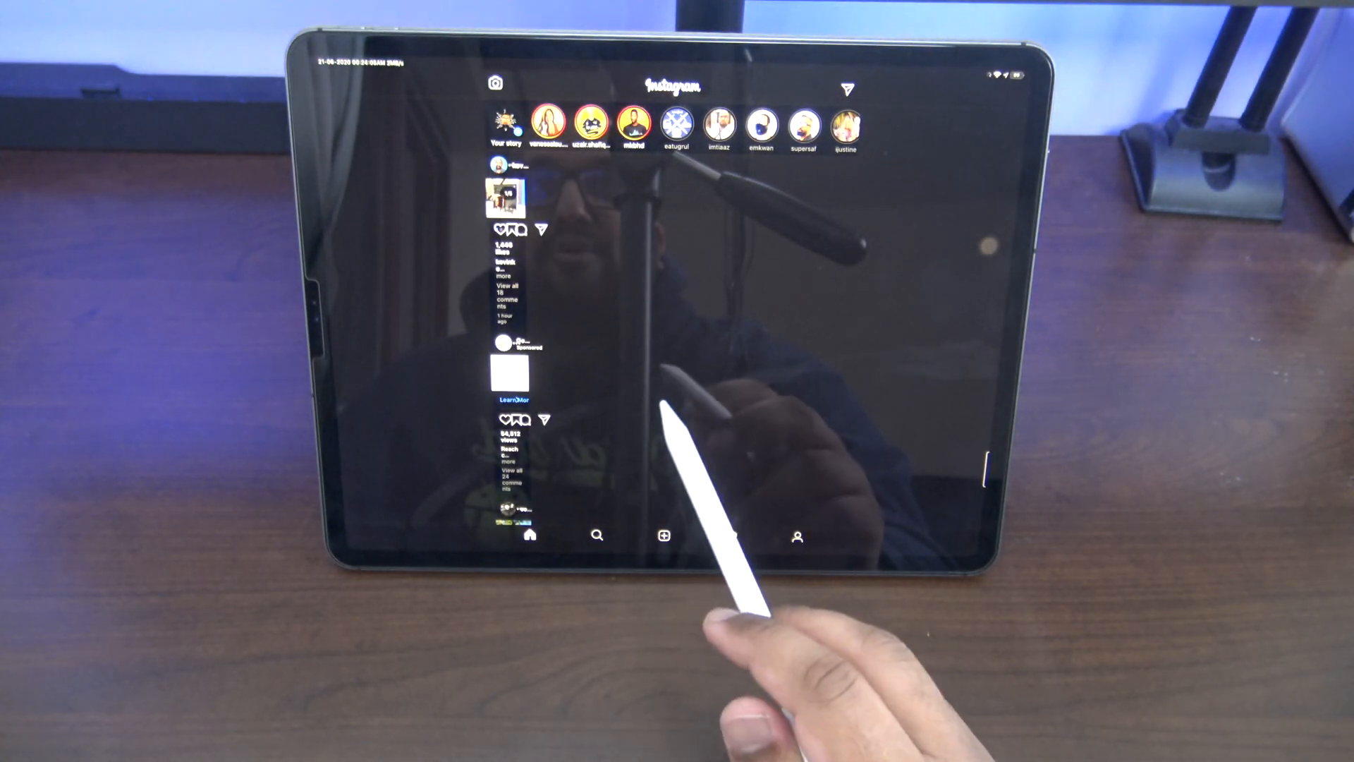
left_click(798, 536)
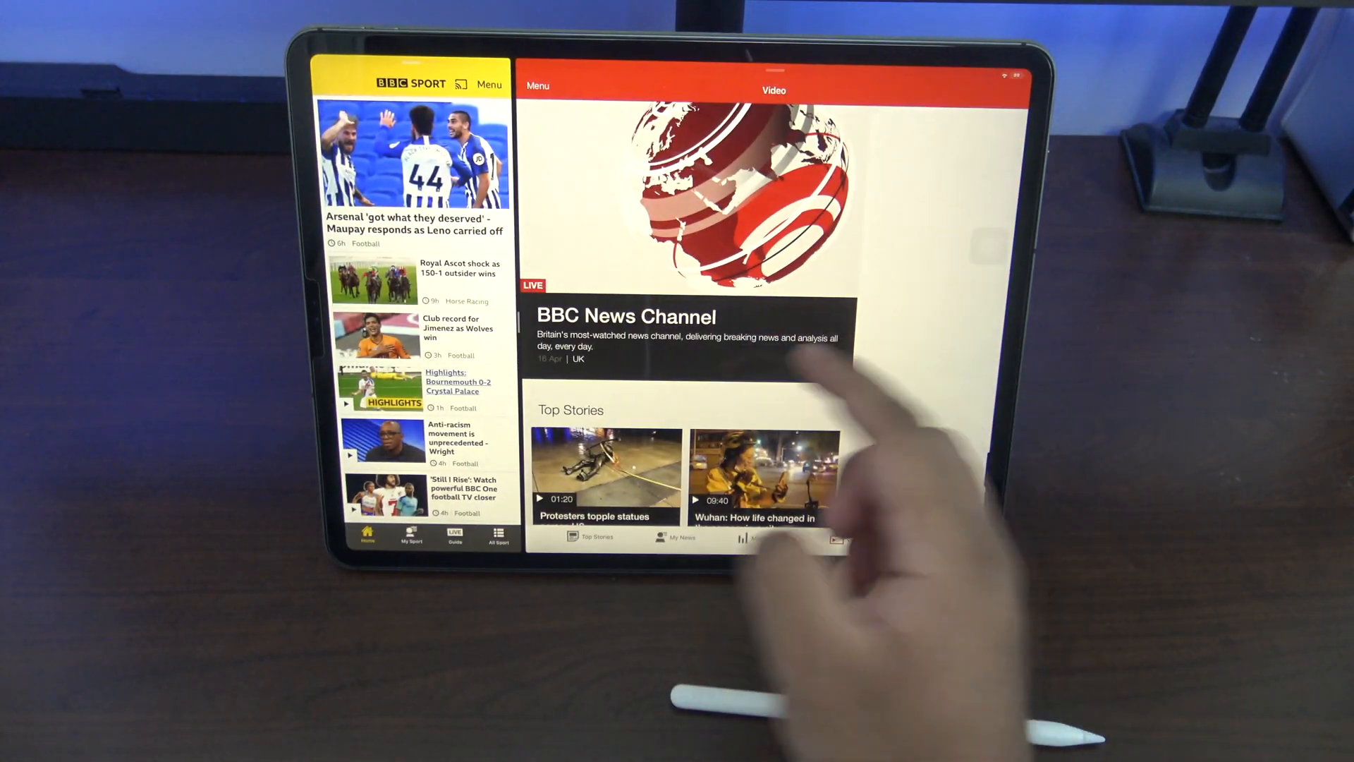
Browse My News and Video in BBC News beside BBC Sport in Split View, then return Home
left_click(676, 537)
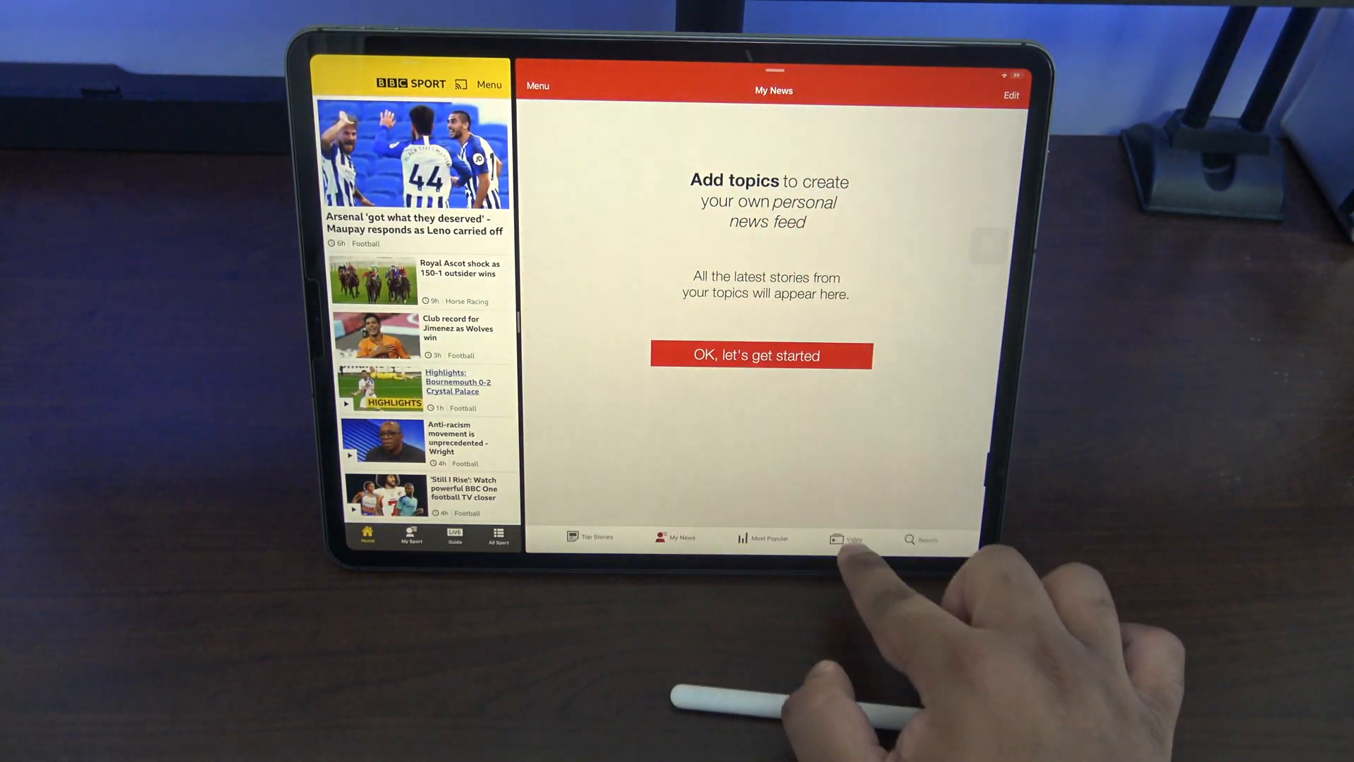
left_click(842, 539)
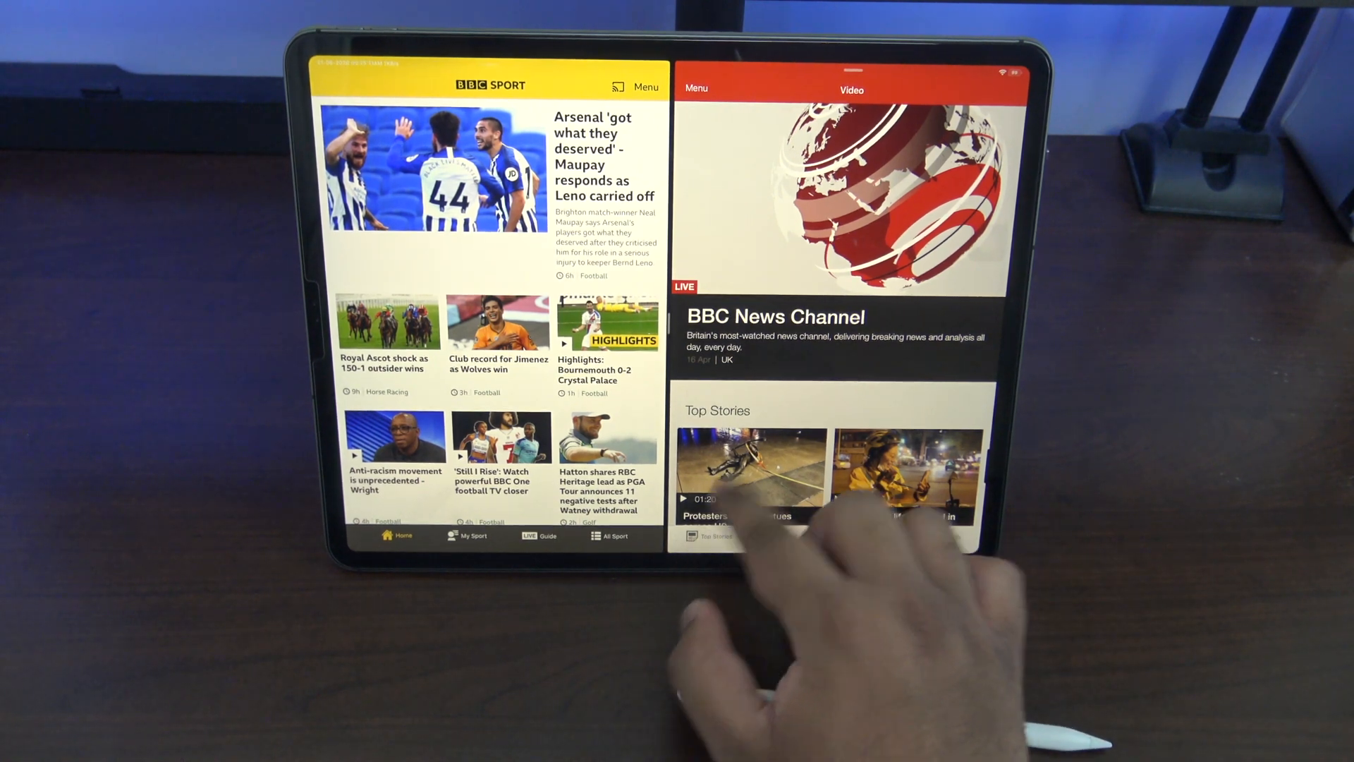
key("home")
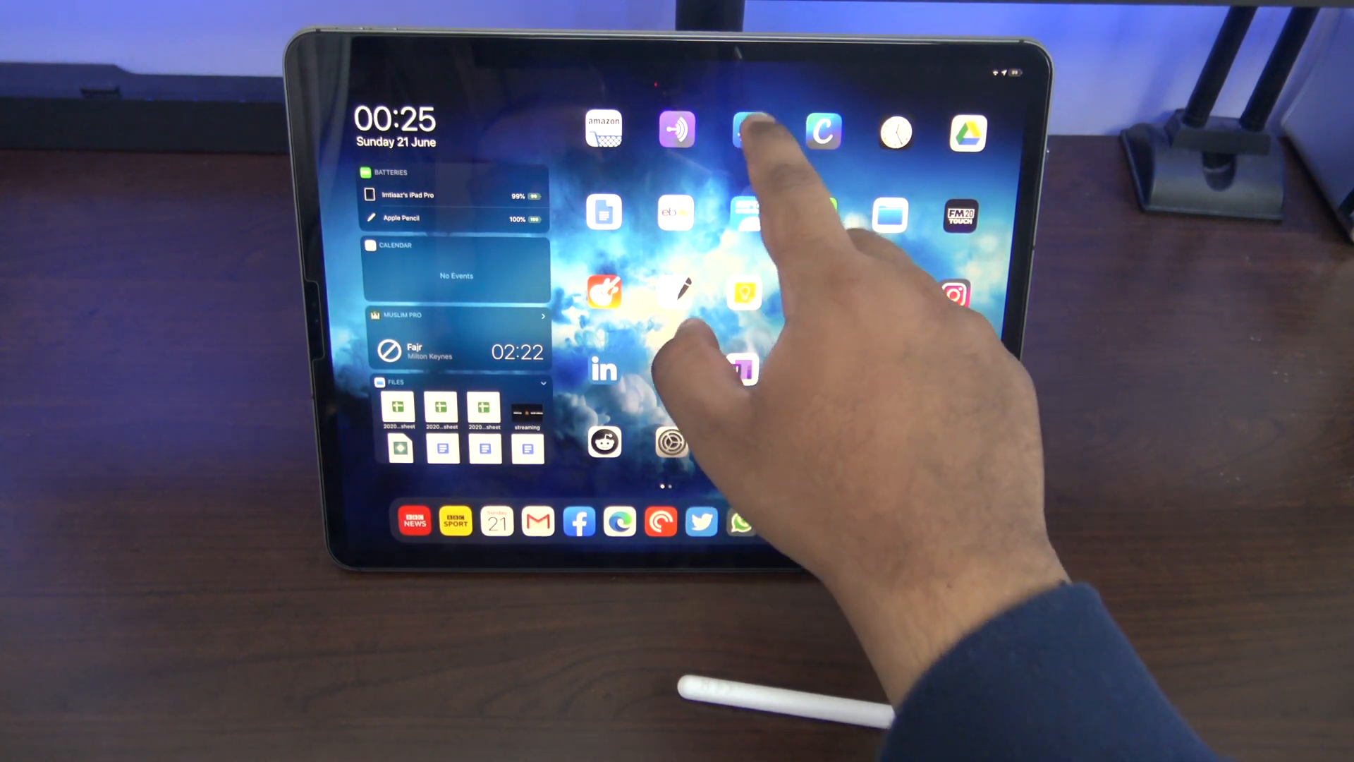
Search the App Store for 'Faceb' and scroll through Facebook's AppStore++ older versions list
left_click(744, 128)
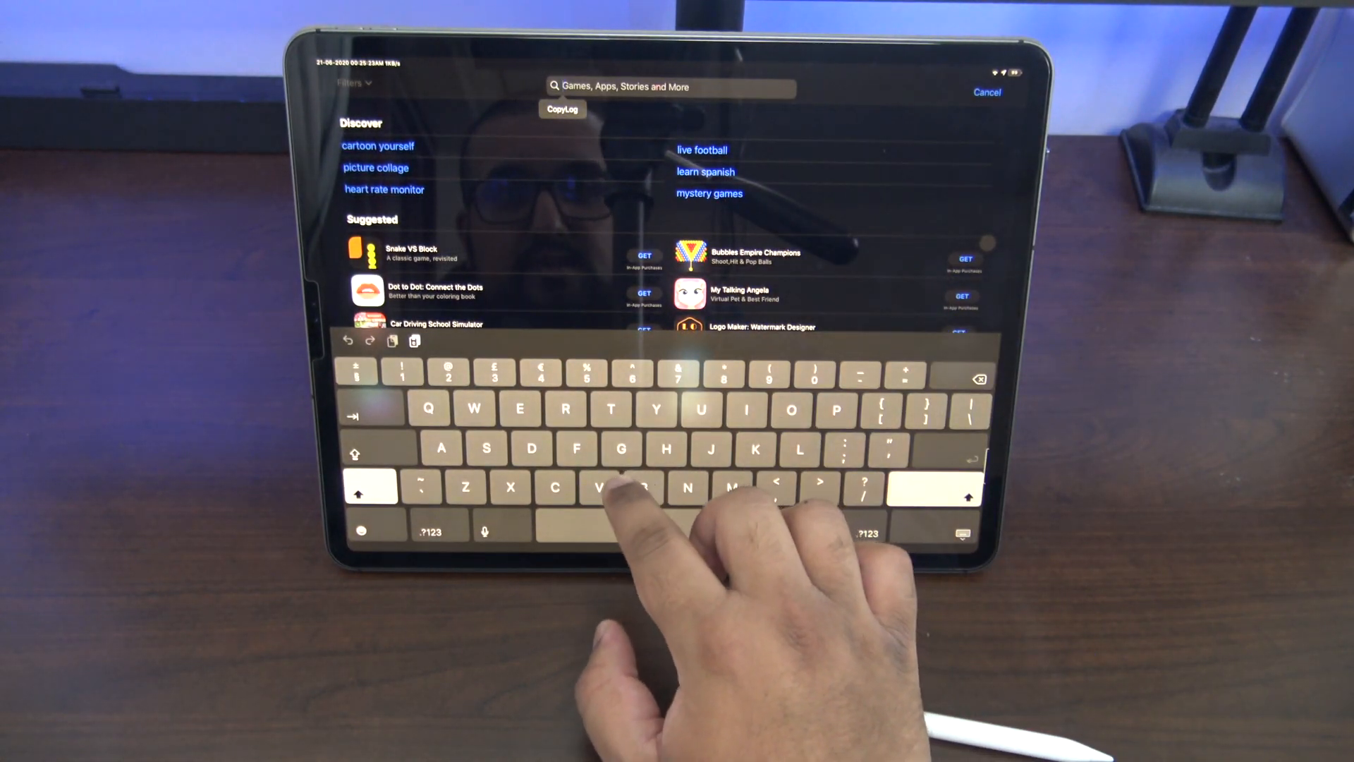
type("Facebook")
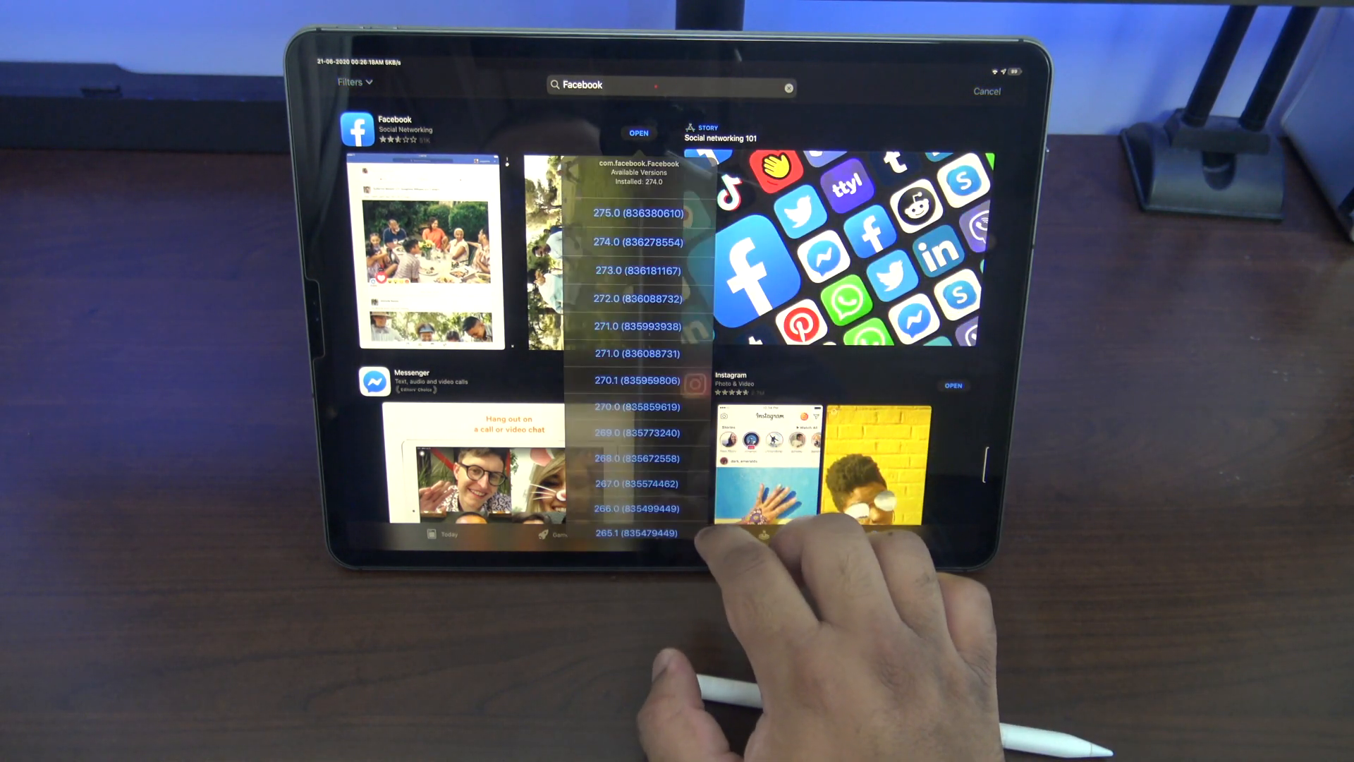
scroll("down", 3)
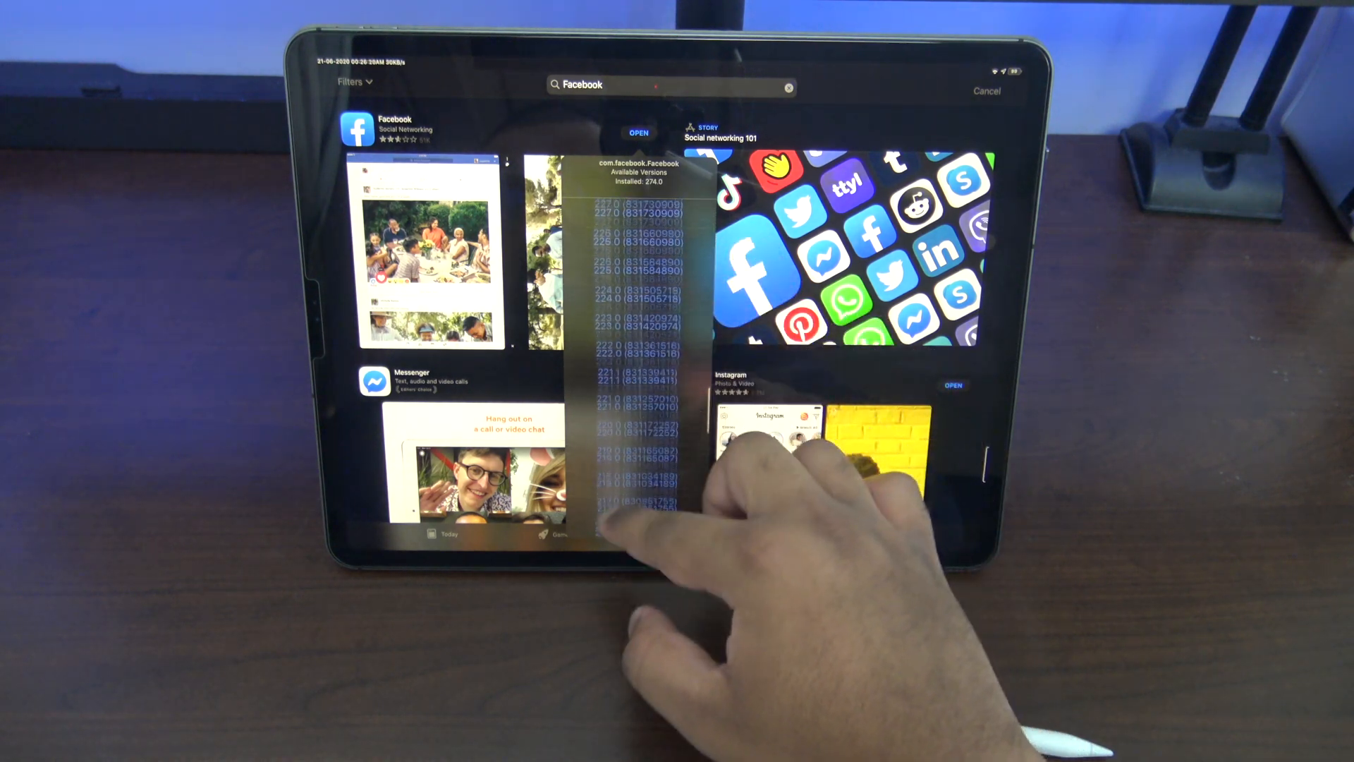
scroll("down", 3)
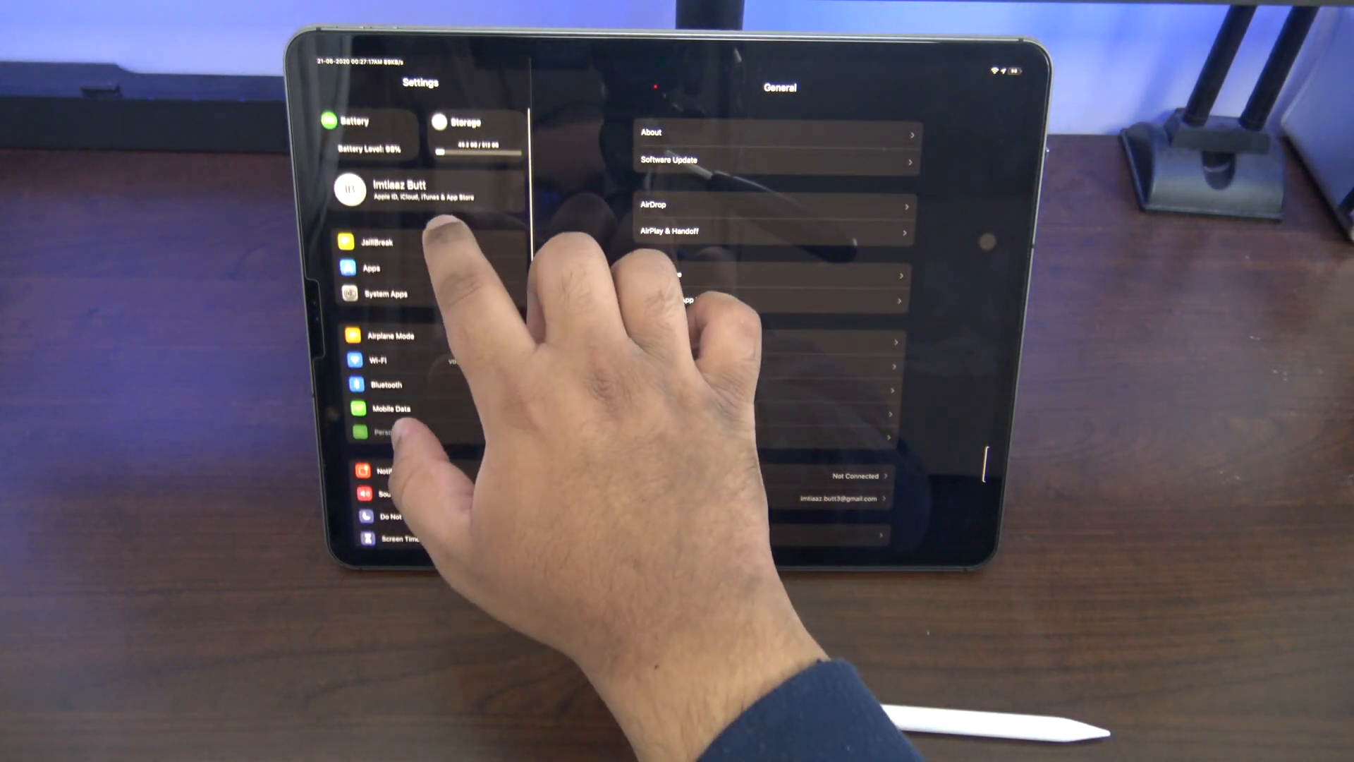
Toggle AutoUnlockX's Enable Auto Unlock and Delay Before Unlock switches, leaving auto unlock enabled
left_click(375, 242)
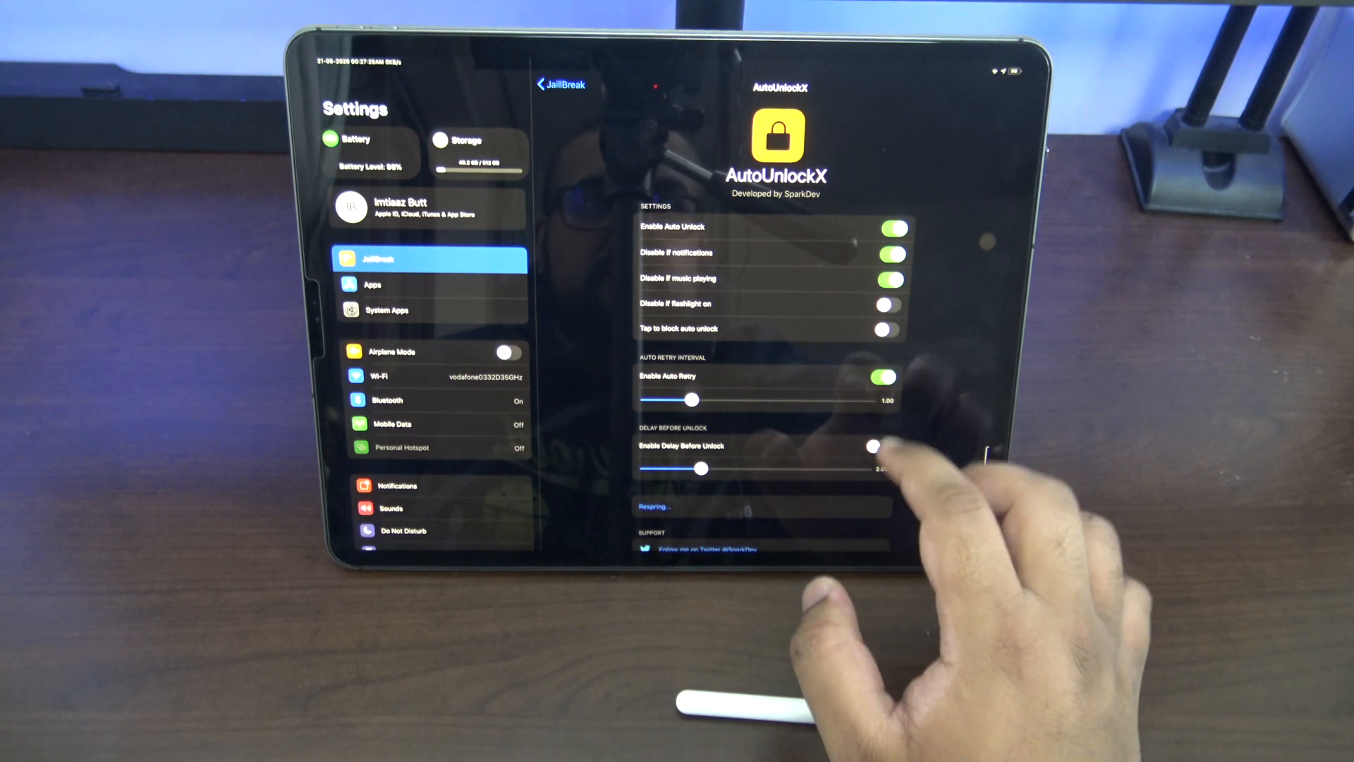
left_click(892, 227)
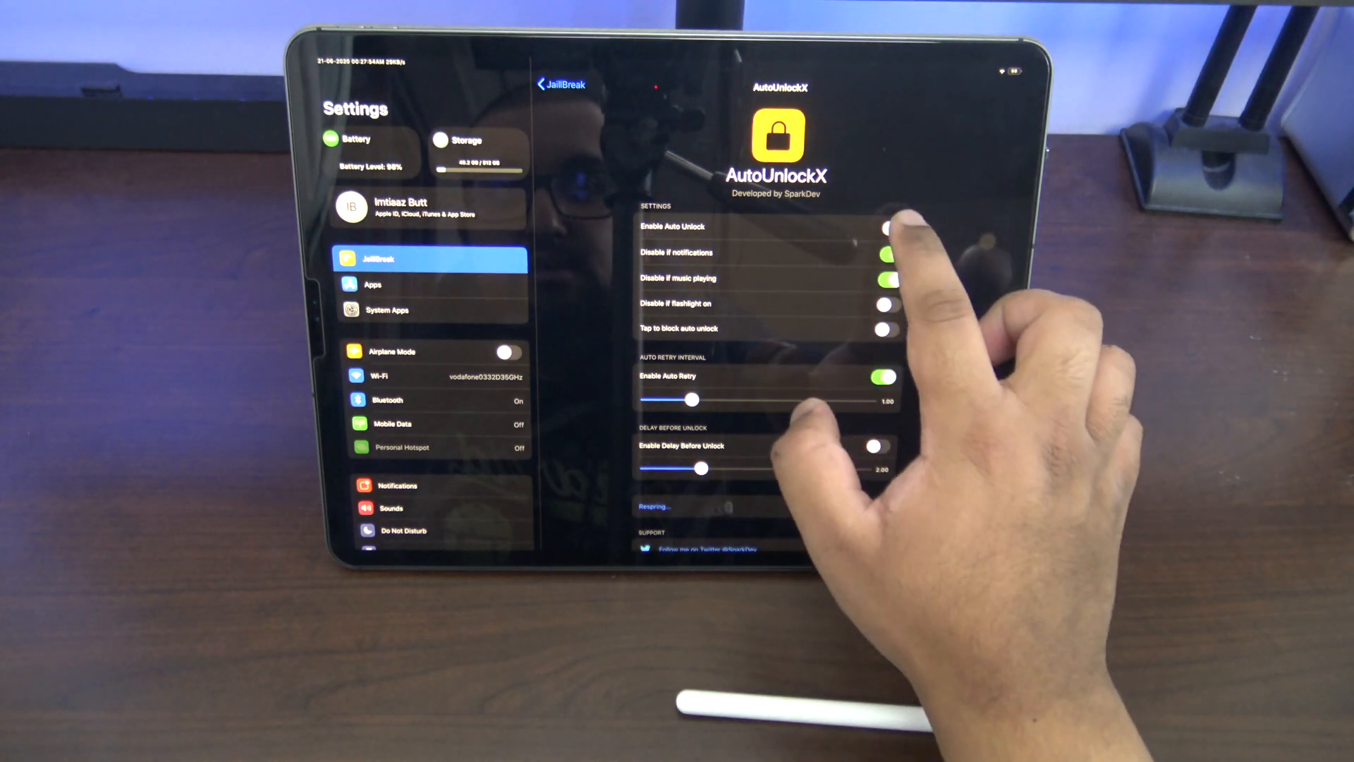
left_click(892, 228)
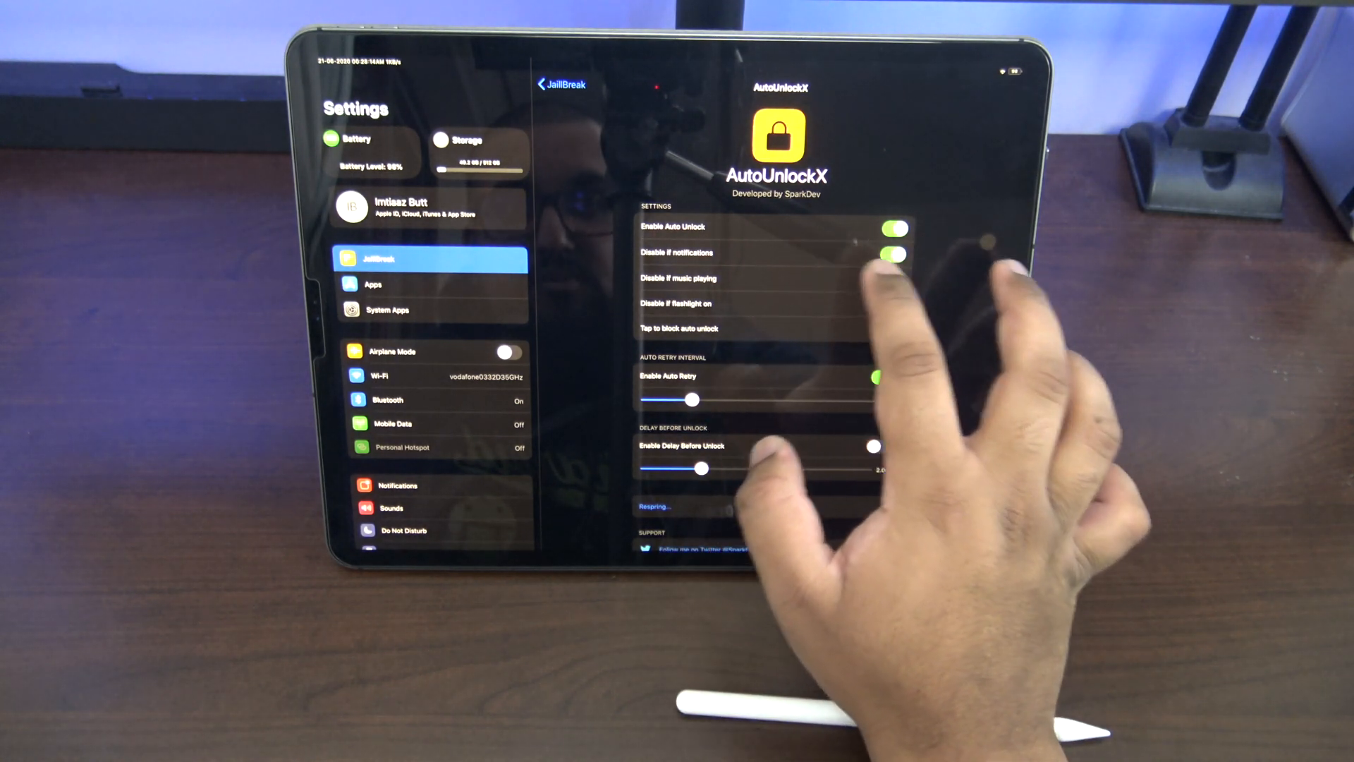
left_click(895, 278)
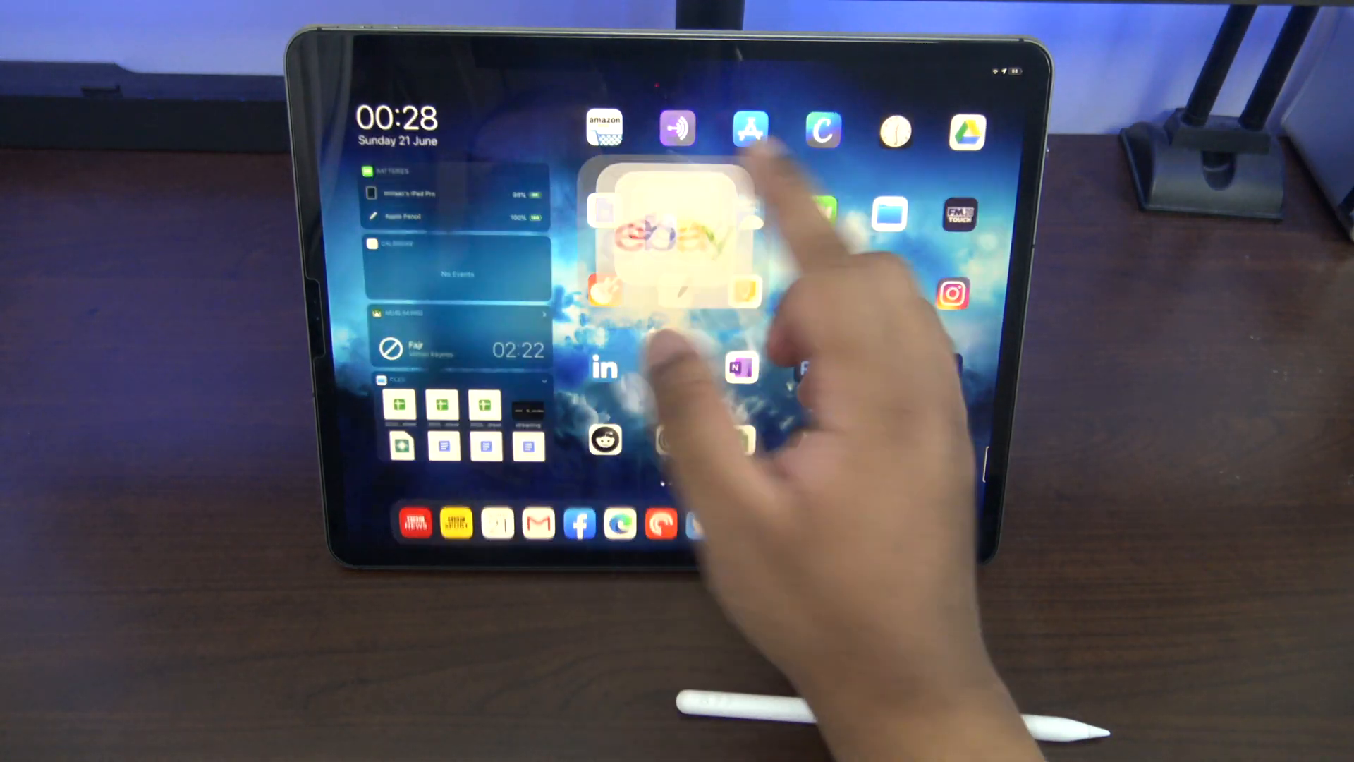
Open the eBay app from the Home Screen
left_click(668, 240)
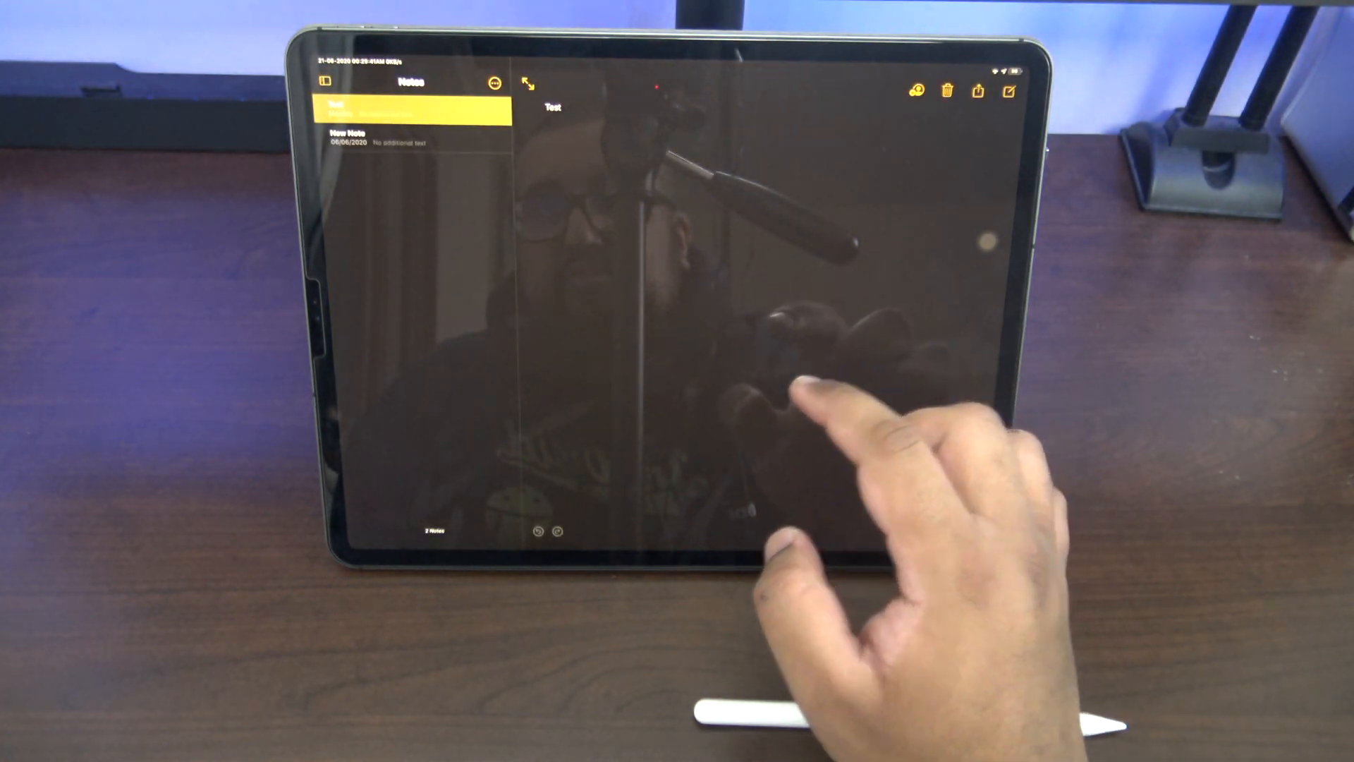
Edit the Test note and swipe through the CopyLog clipboard snippets panel
left_click(552, 113)
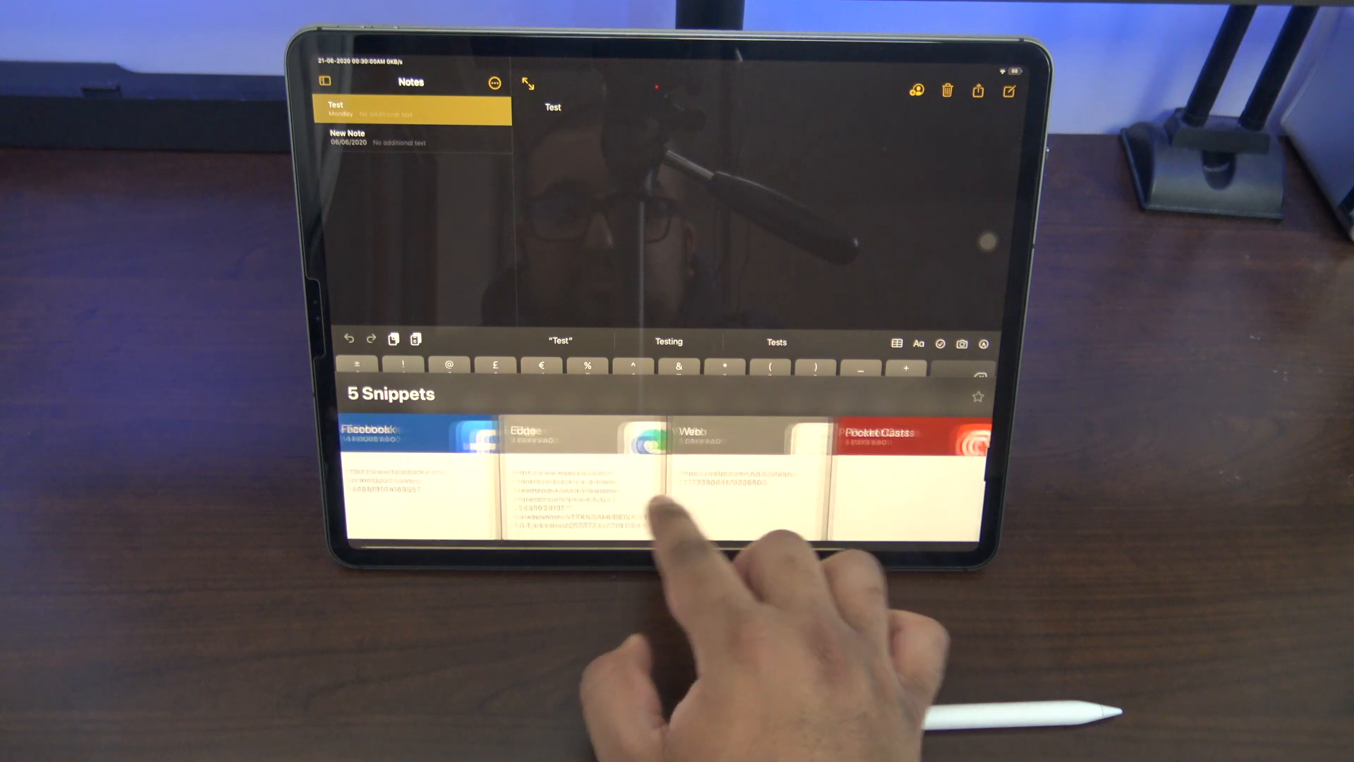
scroll("left", 3)
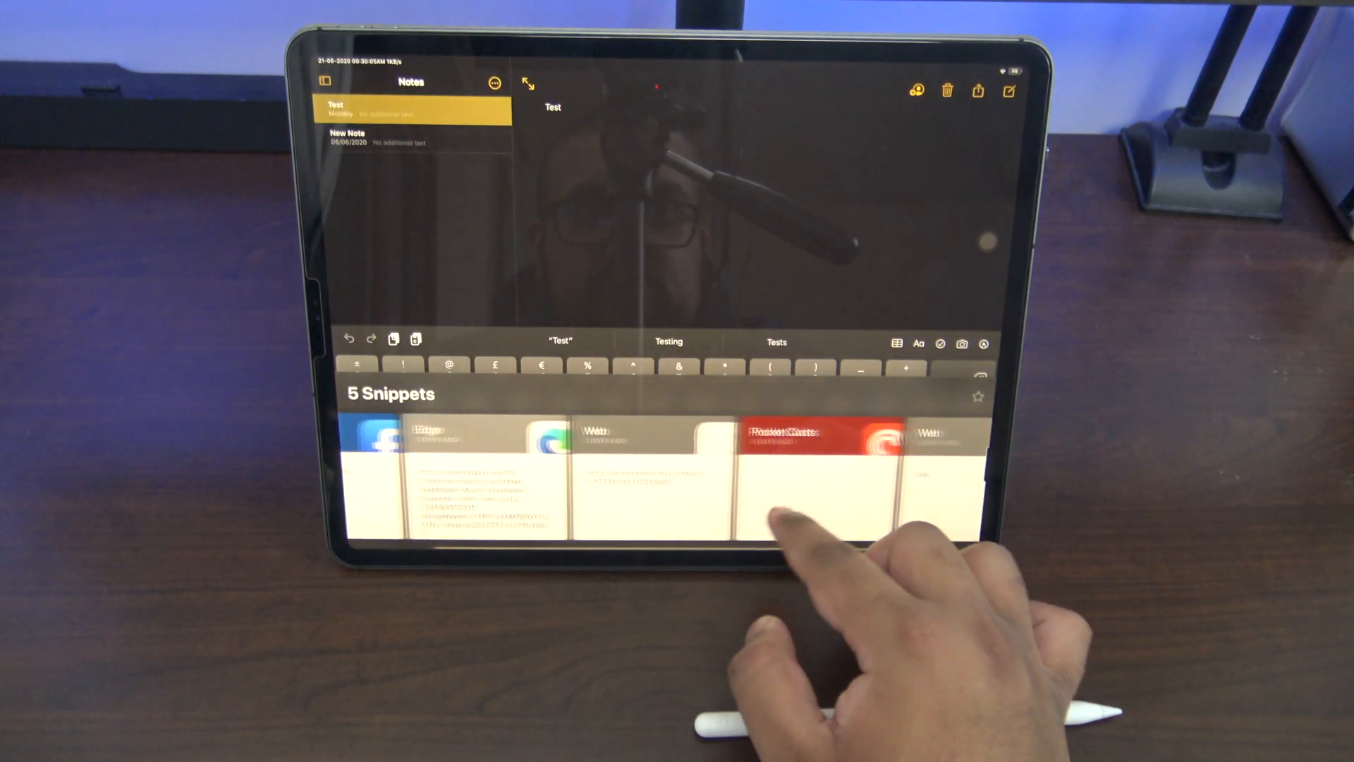
scroll("left", 3)
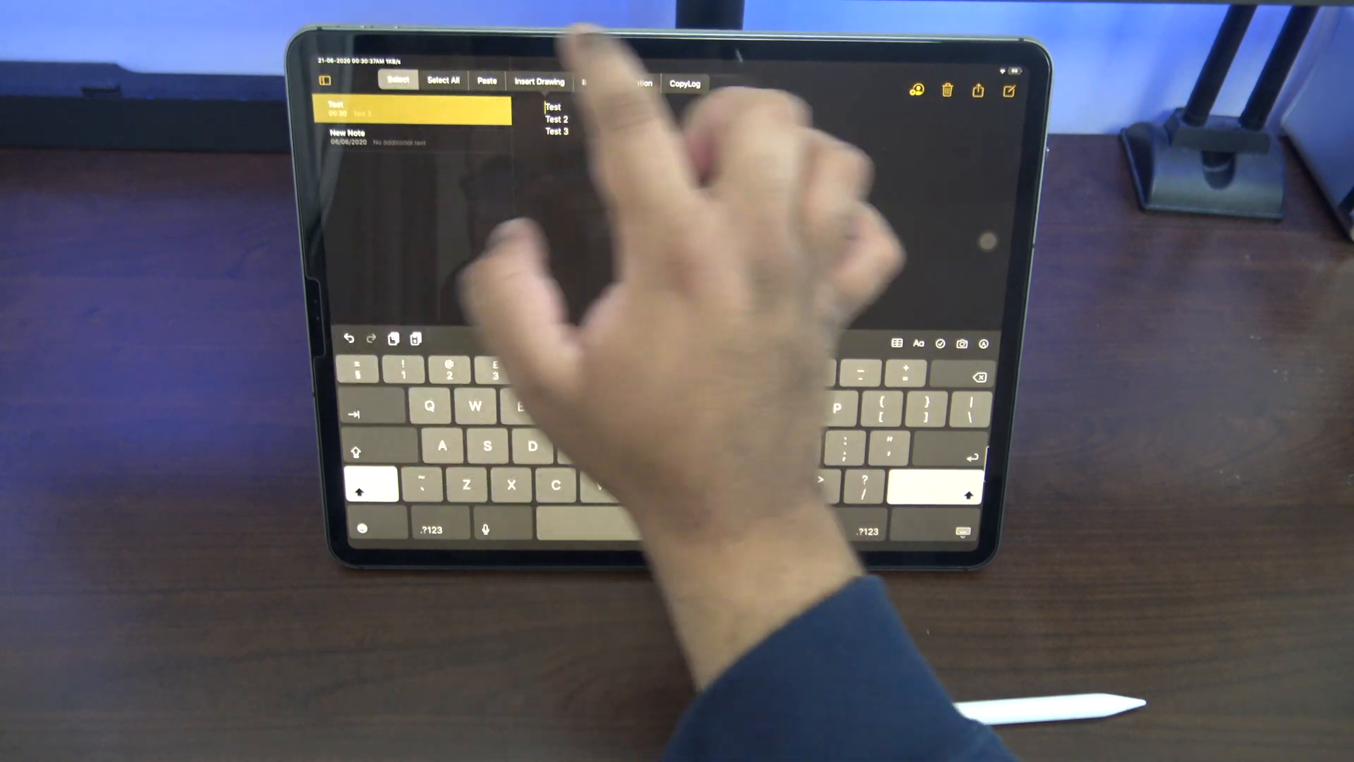
Select all of the Test, Test 2, Test 3 text and use the Copy/CopyLog edit menu
left_click(691, 83)
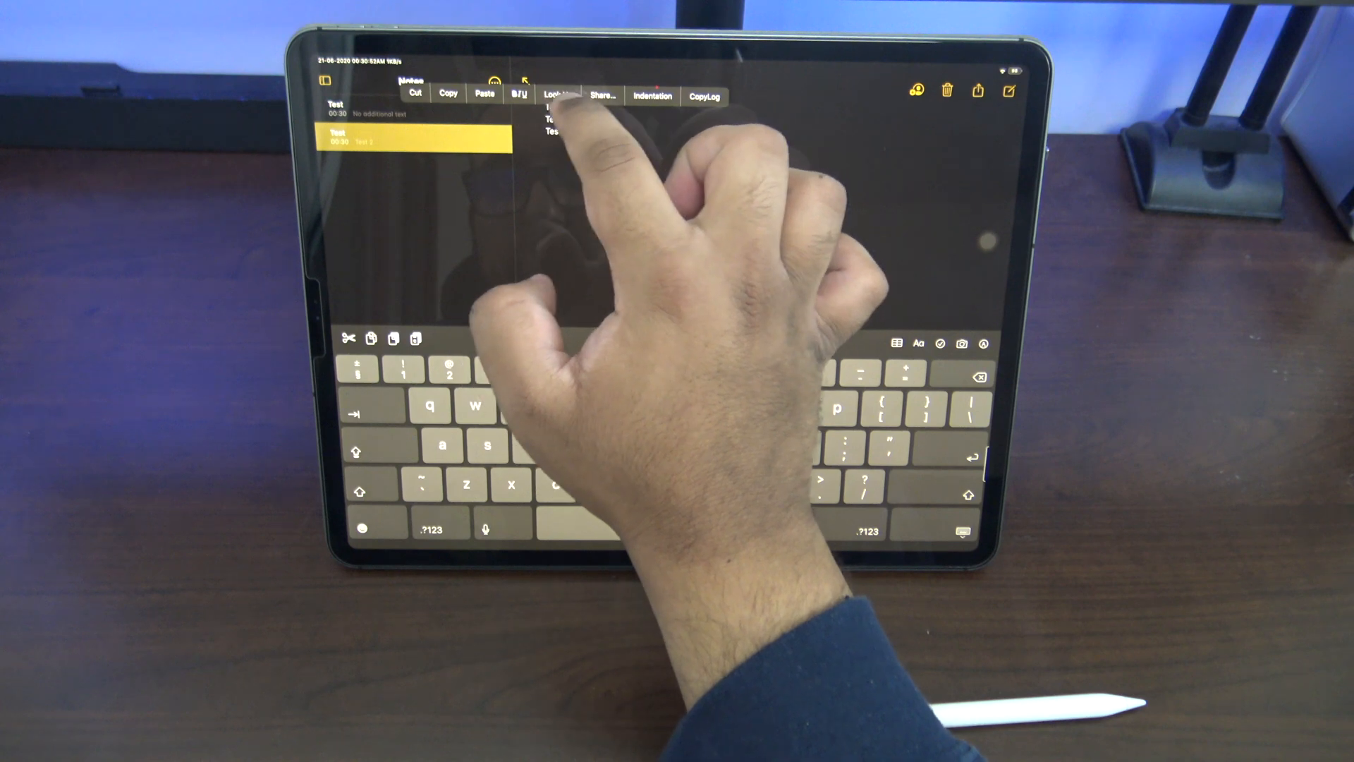
left_click(711, 95)
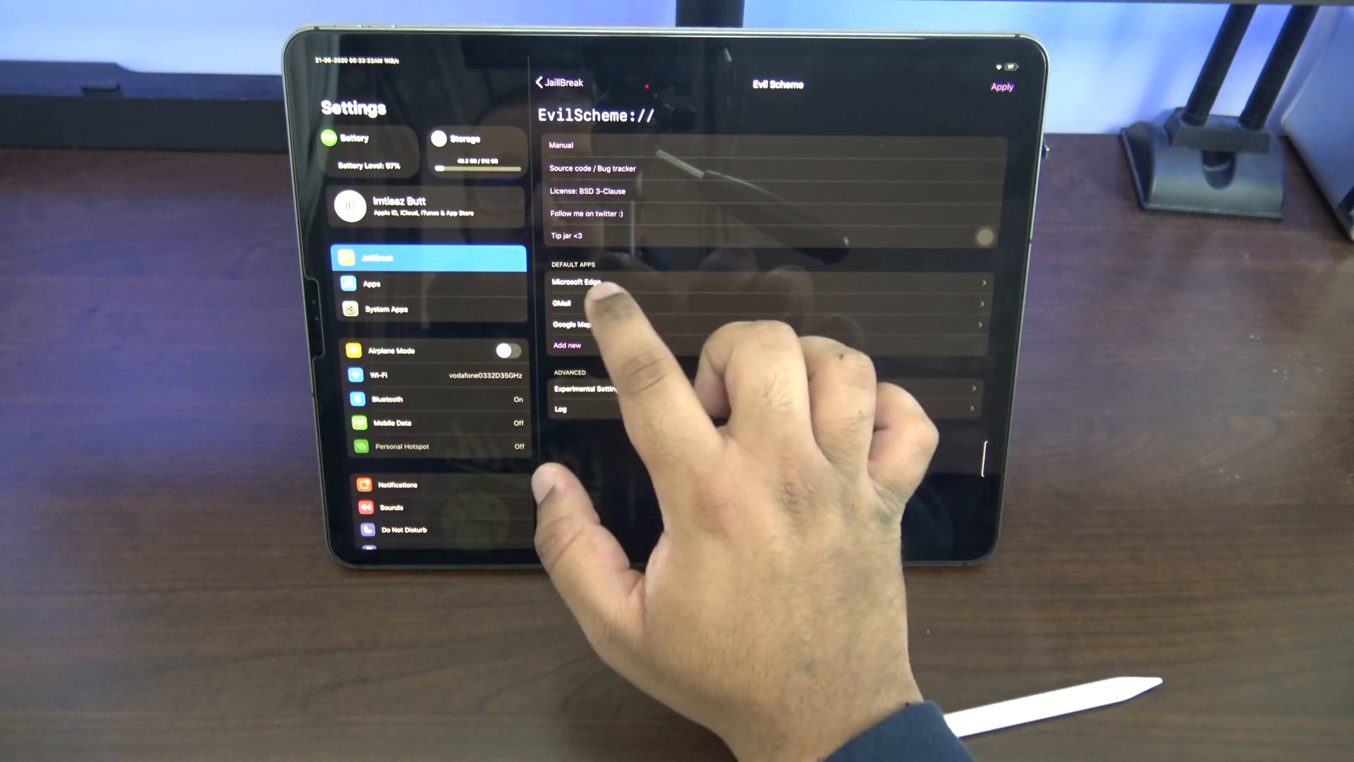
Add an Evil Scheme rule from Presets redirecting Apple Maps to Google Maps, then go back
left_click(575, 282)
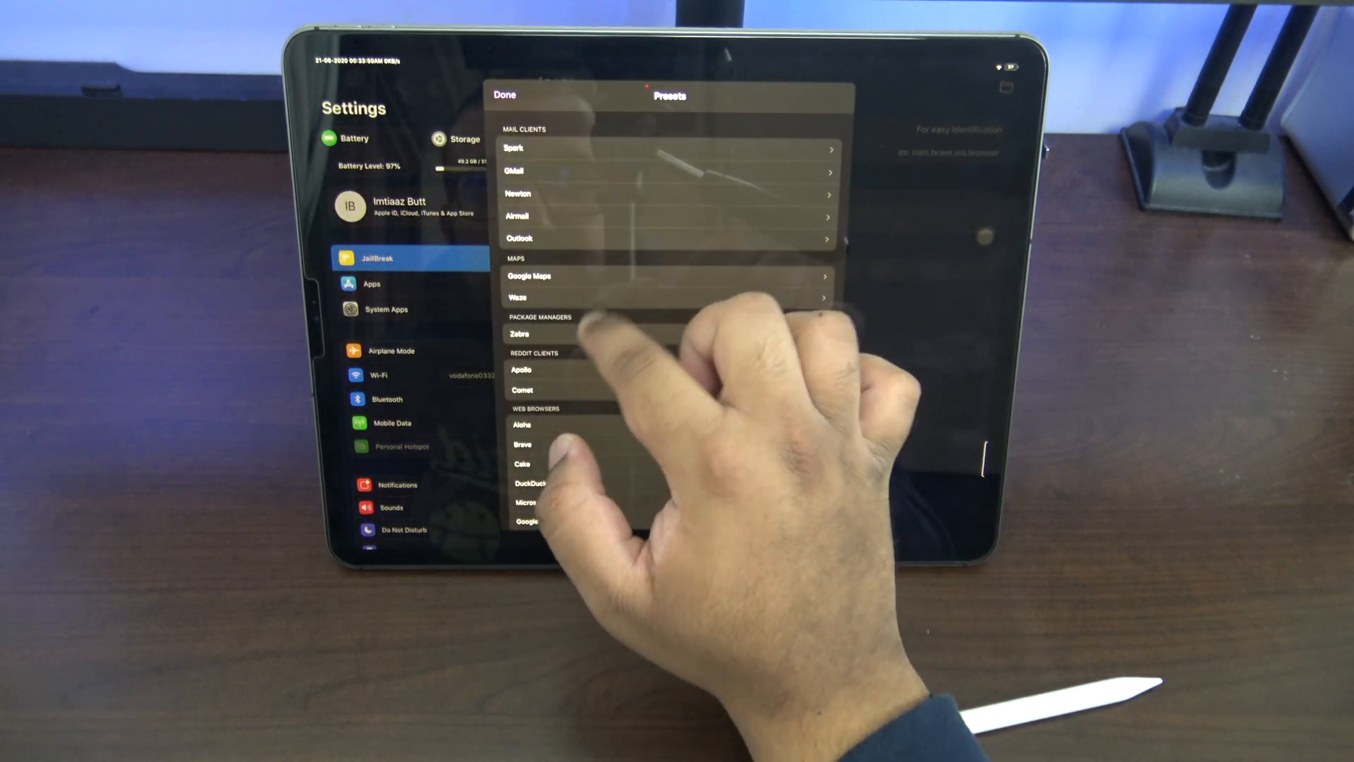
left_click(530, 277)
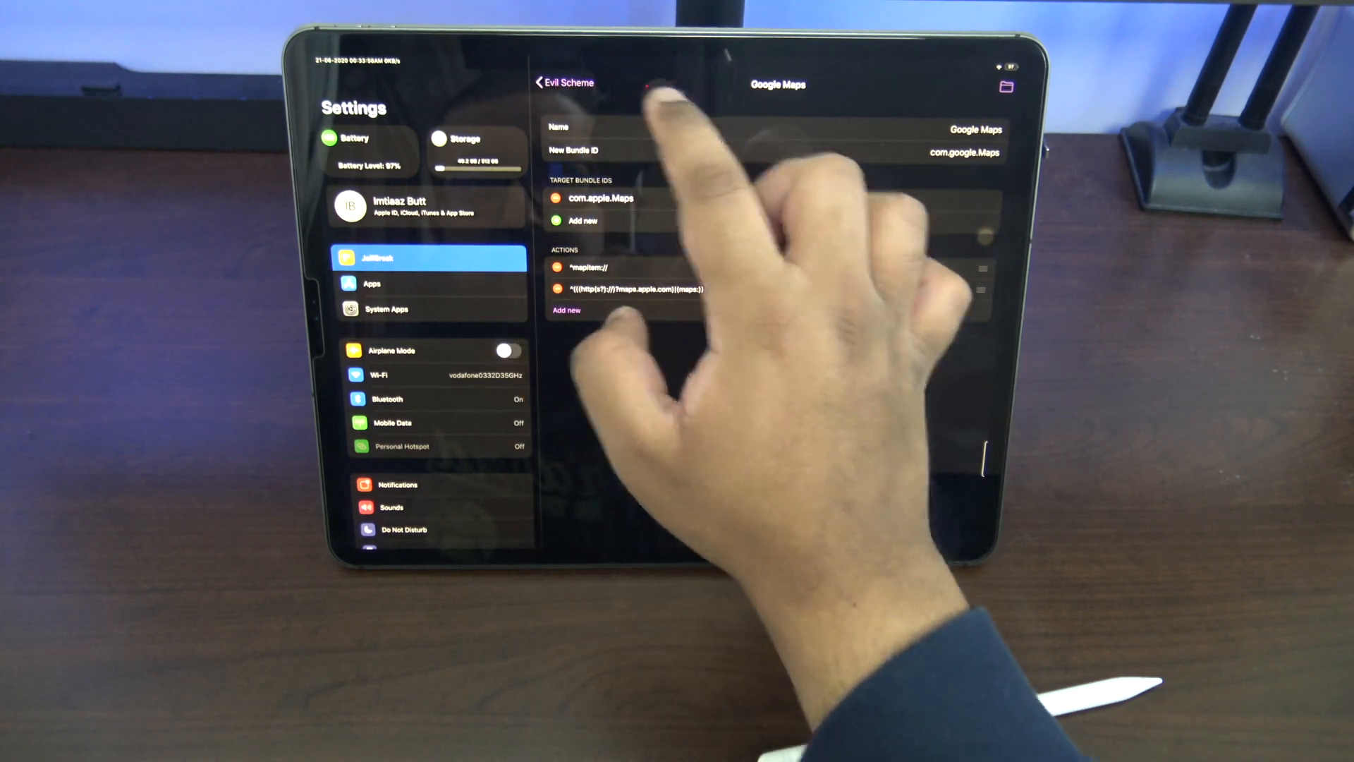
left_click(543, 82)
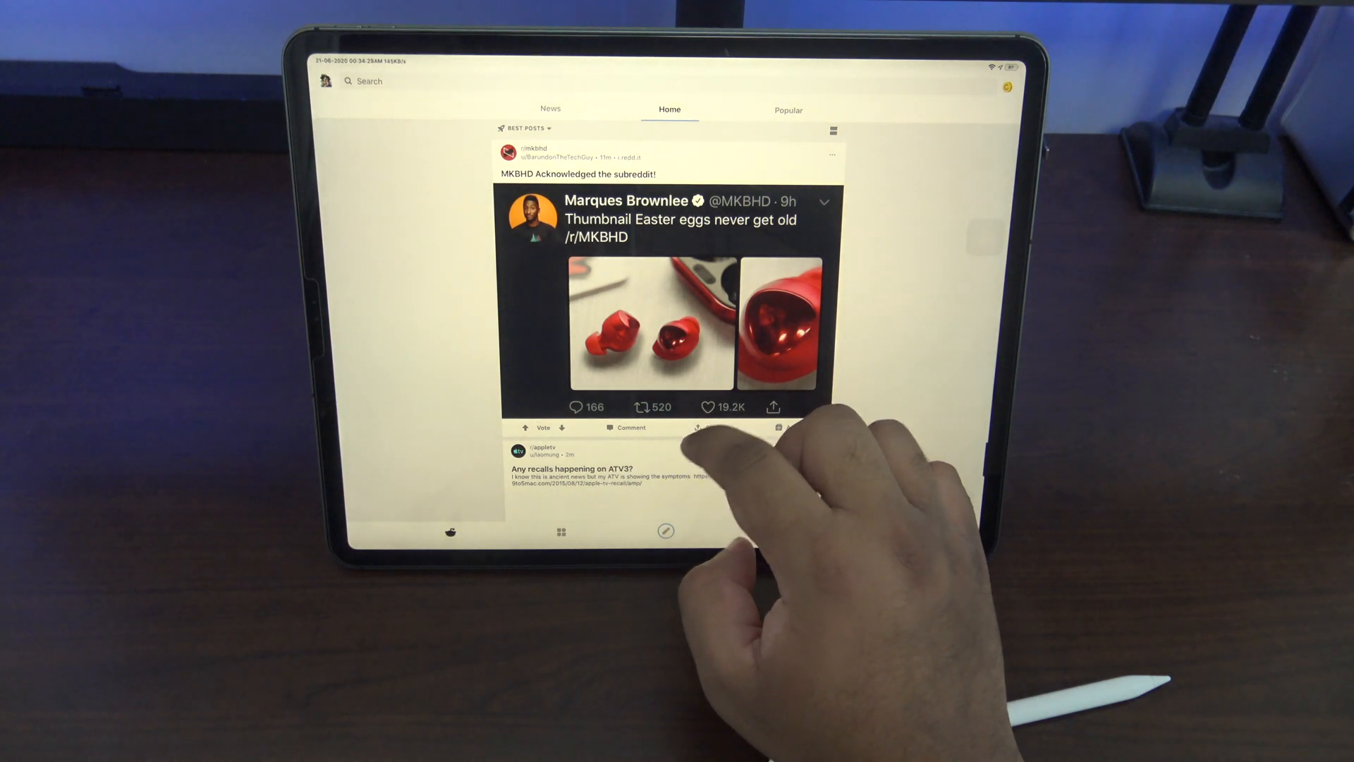
Open the 9to5Mac link in the 'Any recalls happening on ATV3?' Reddit post
scroll("down", 3)
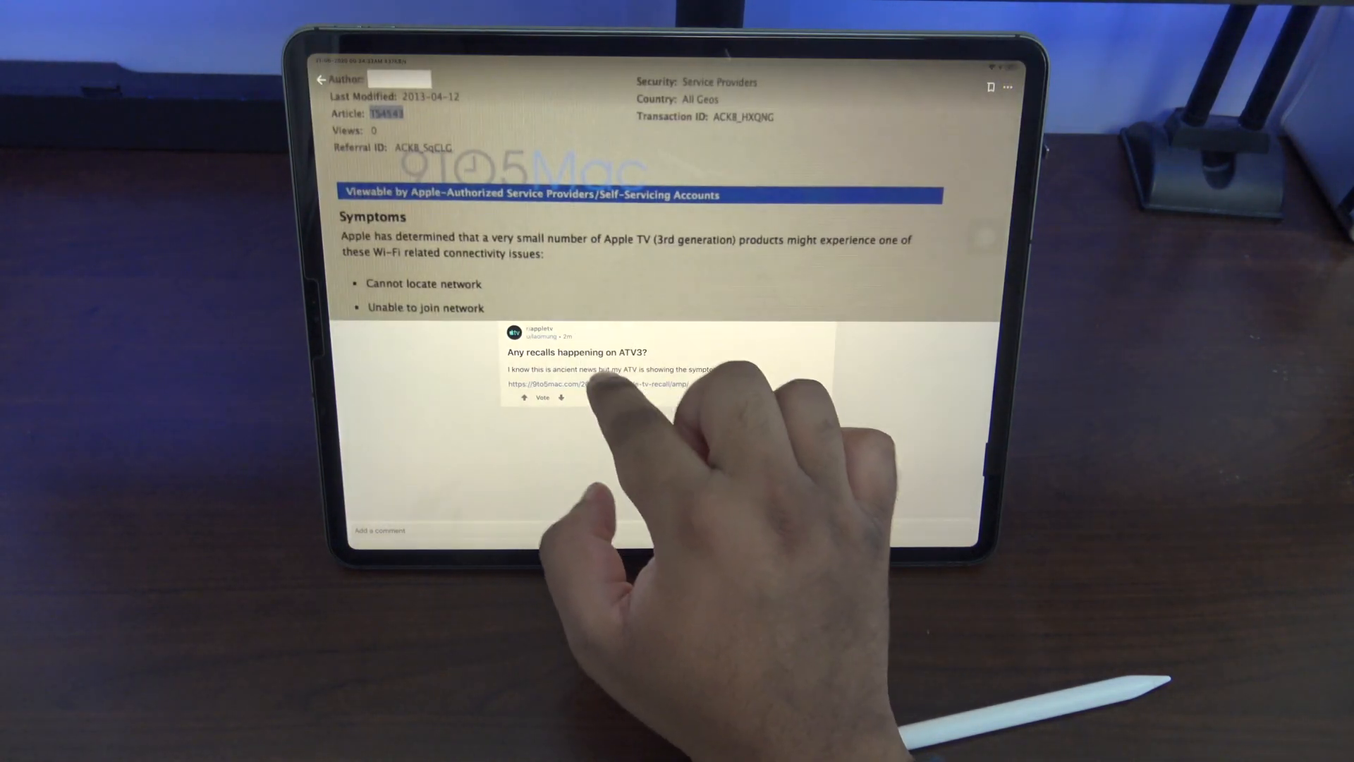
left_click(581, 386)
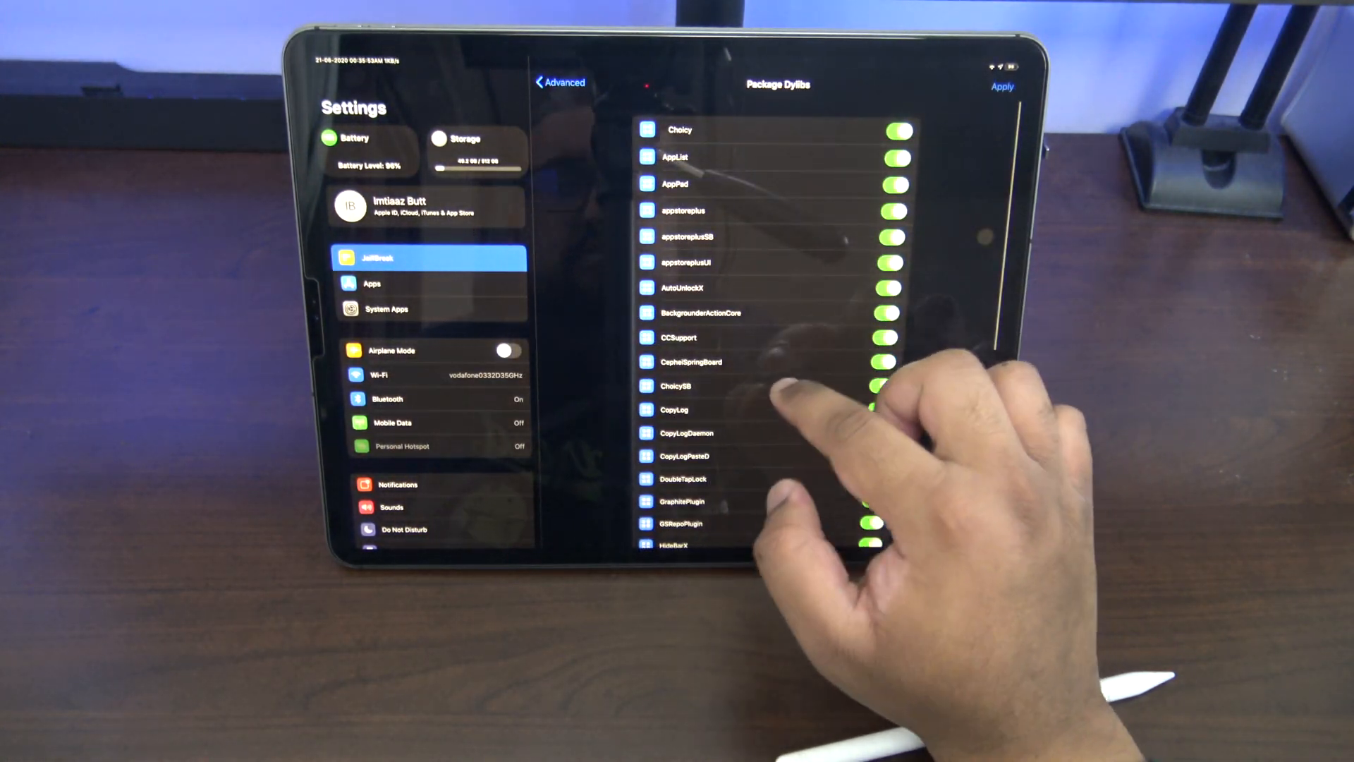
Scroll through the Package Dylibs list of tweak libraries and their switches
scroll("down", 3)
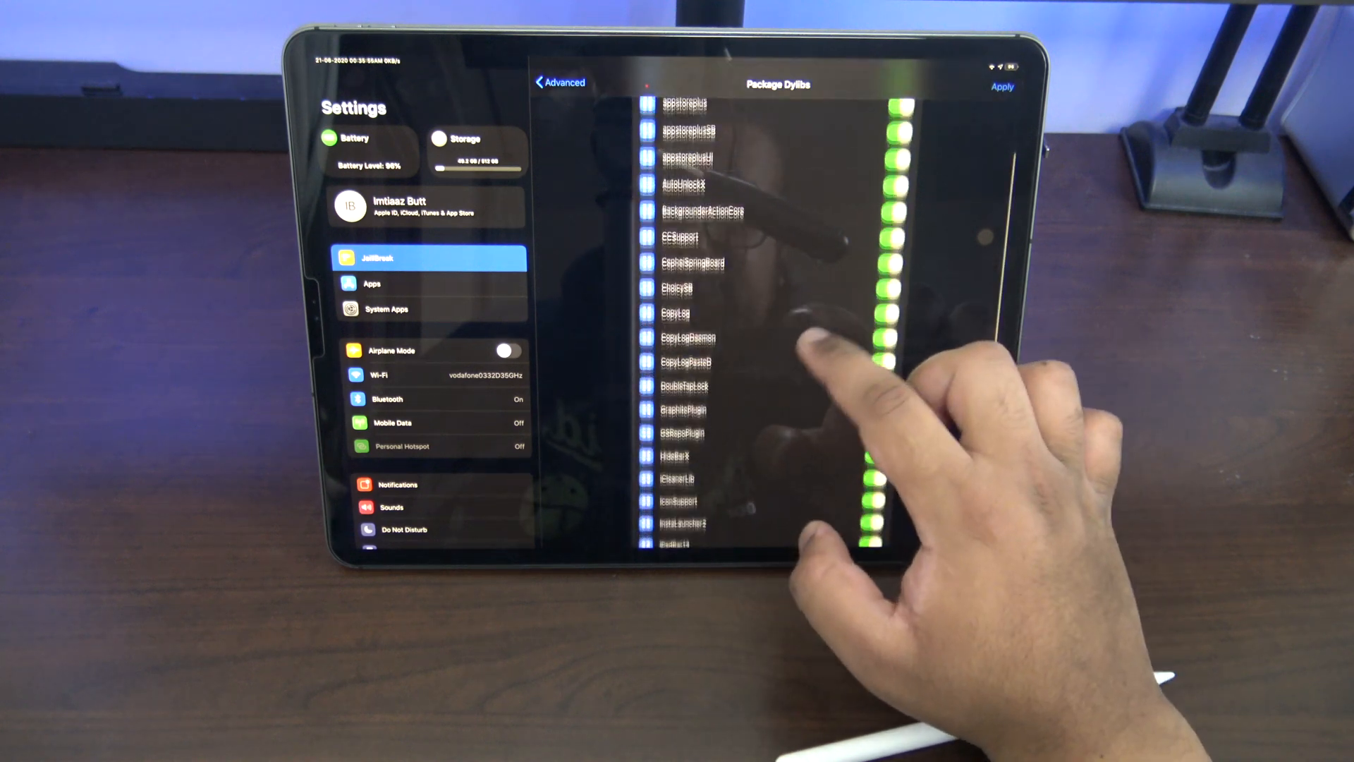
scroll("down", 3)
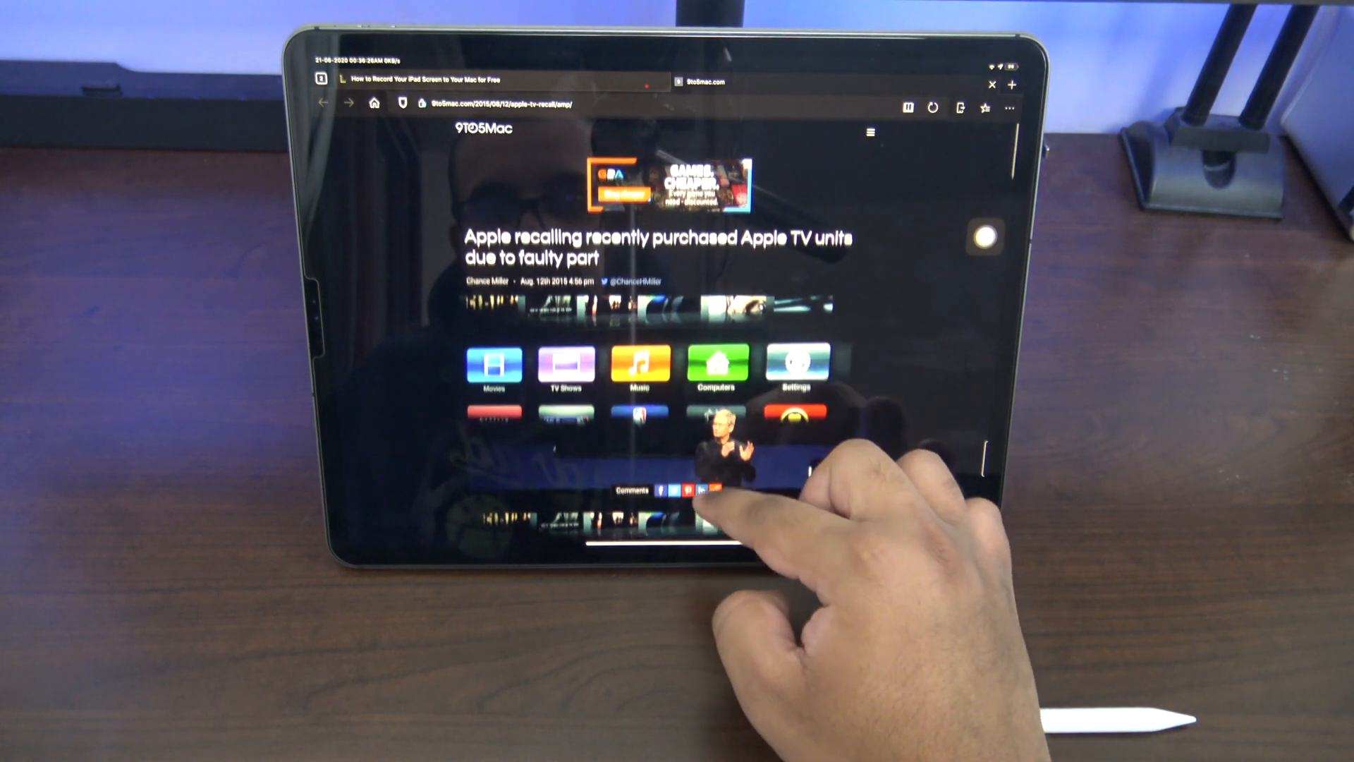
Scroll down the 9to5Mac Apple TV recall article in Microsoft Edge
scroll("down", 3)
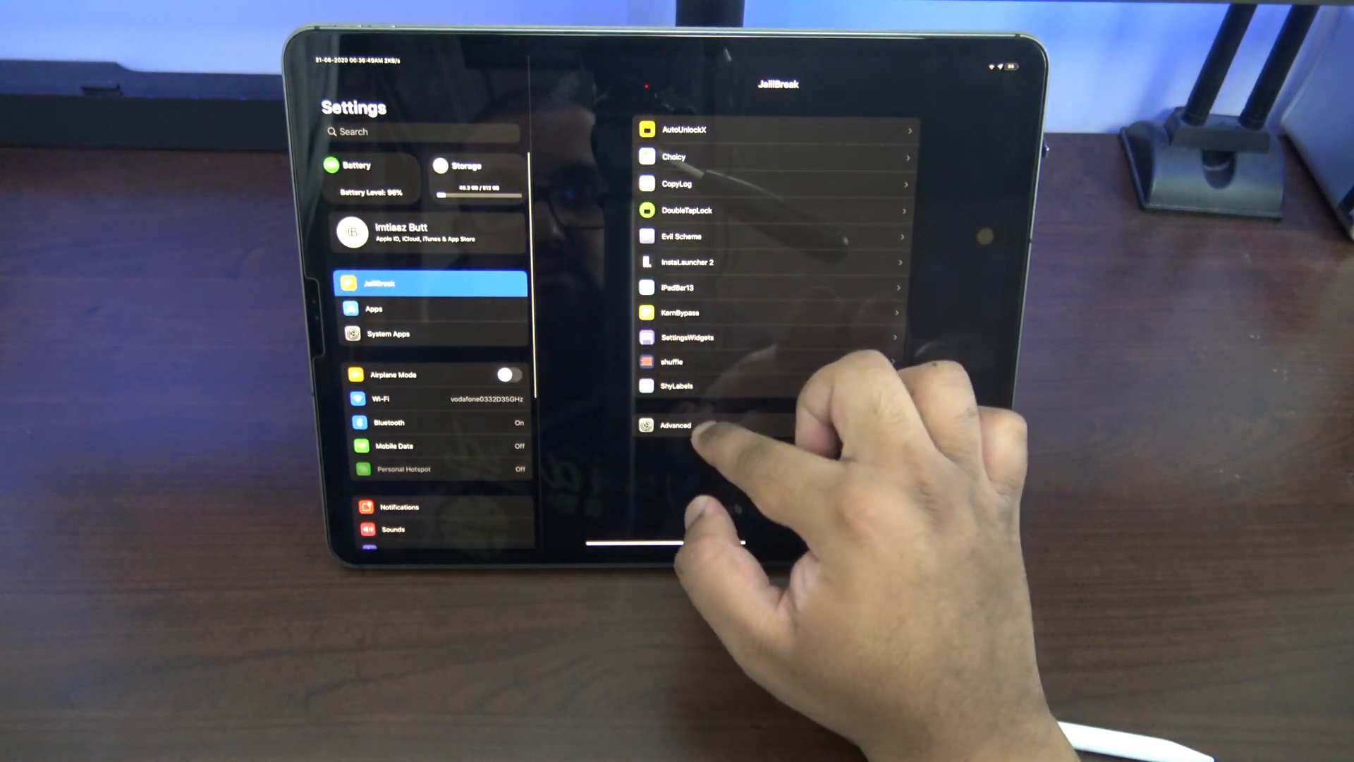
Go into JailBreak > Advanced and scroll the Package Dylibs switch list
left_click(673, 426)
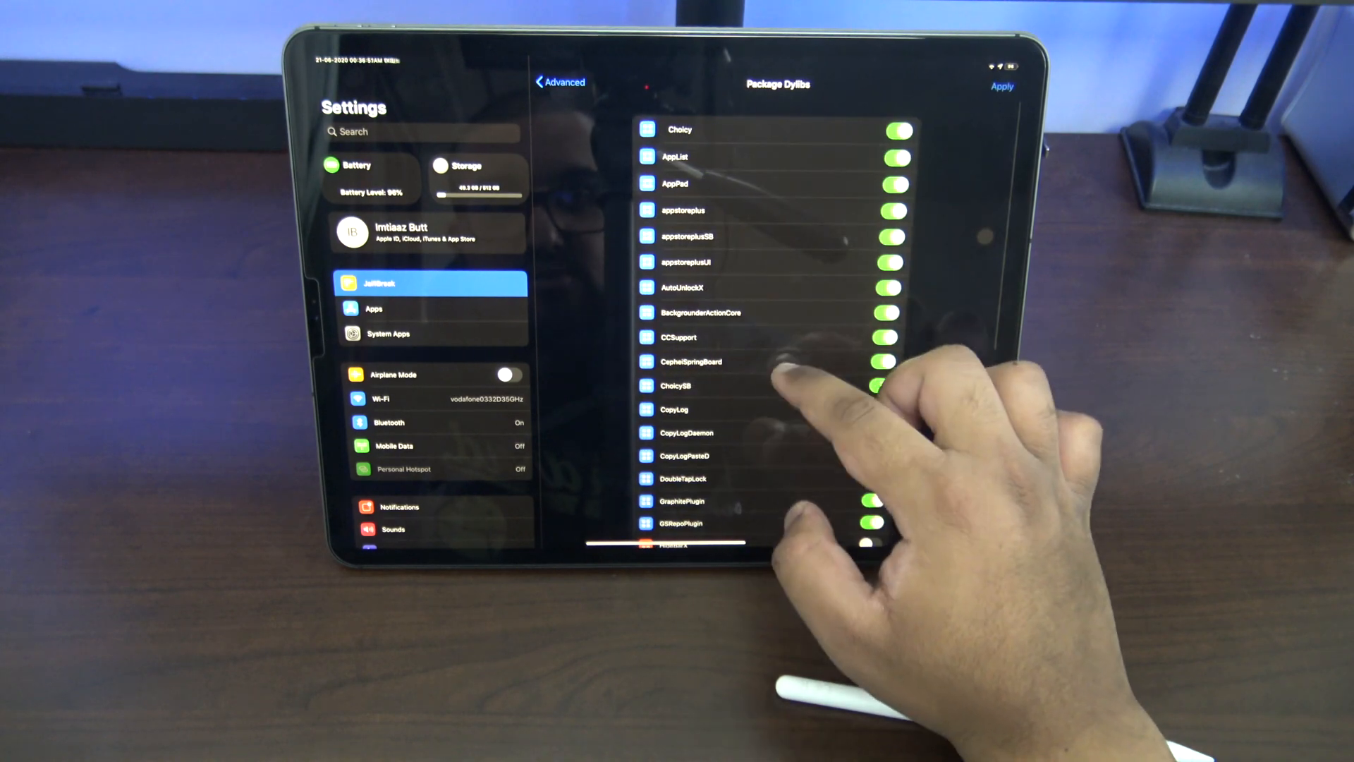
scroll("down", 3)
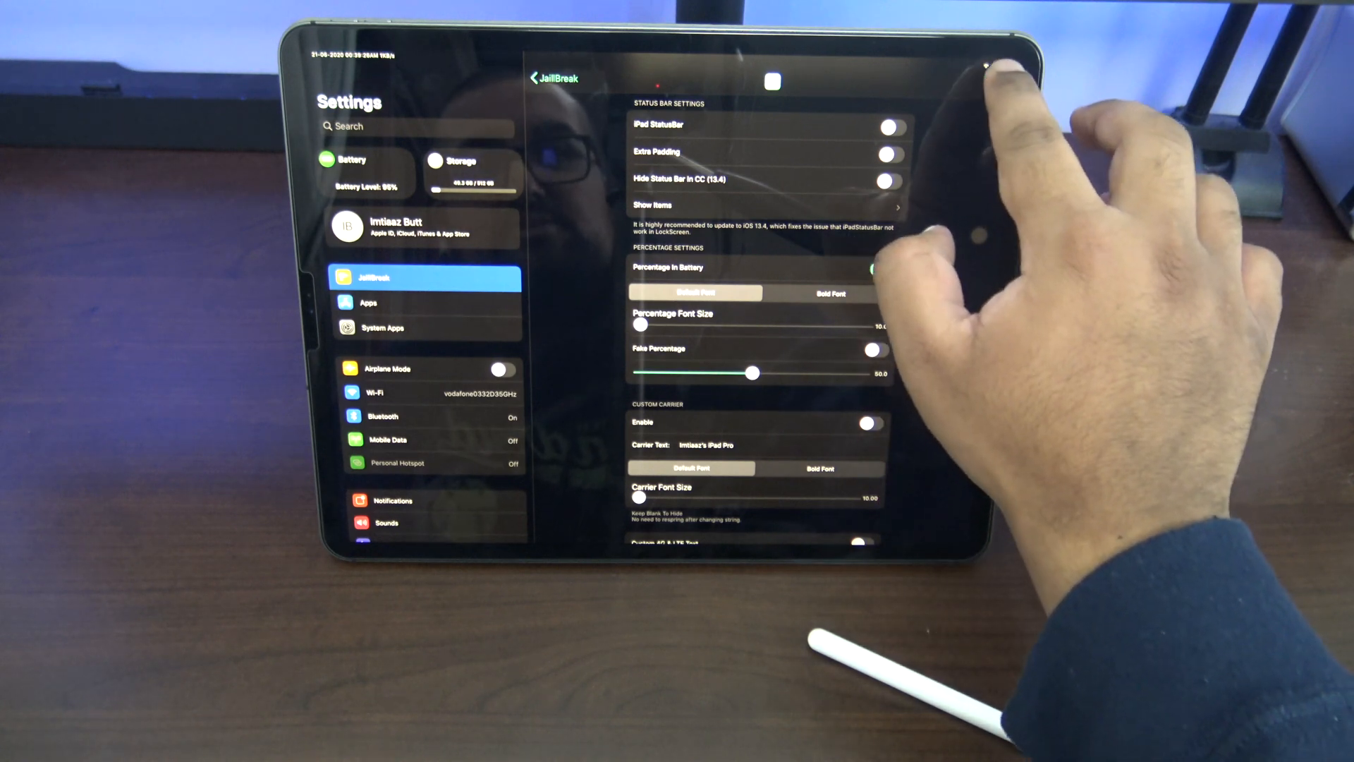
Toggle an iPadBar13 status bar option and scroll through Percentage, Custom Carrier and Network Speed settings
left_click(880, 268)
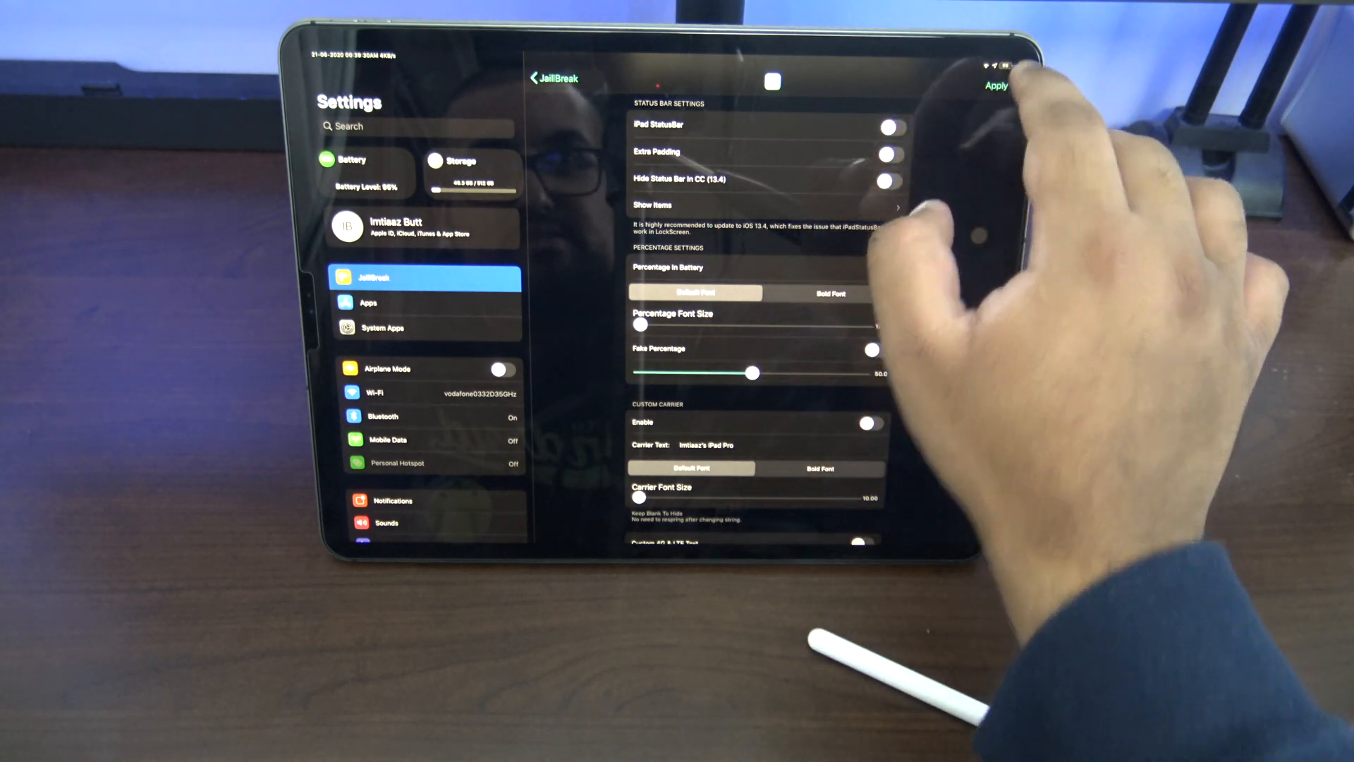
left_click(883, 265)
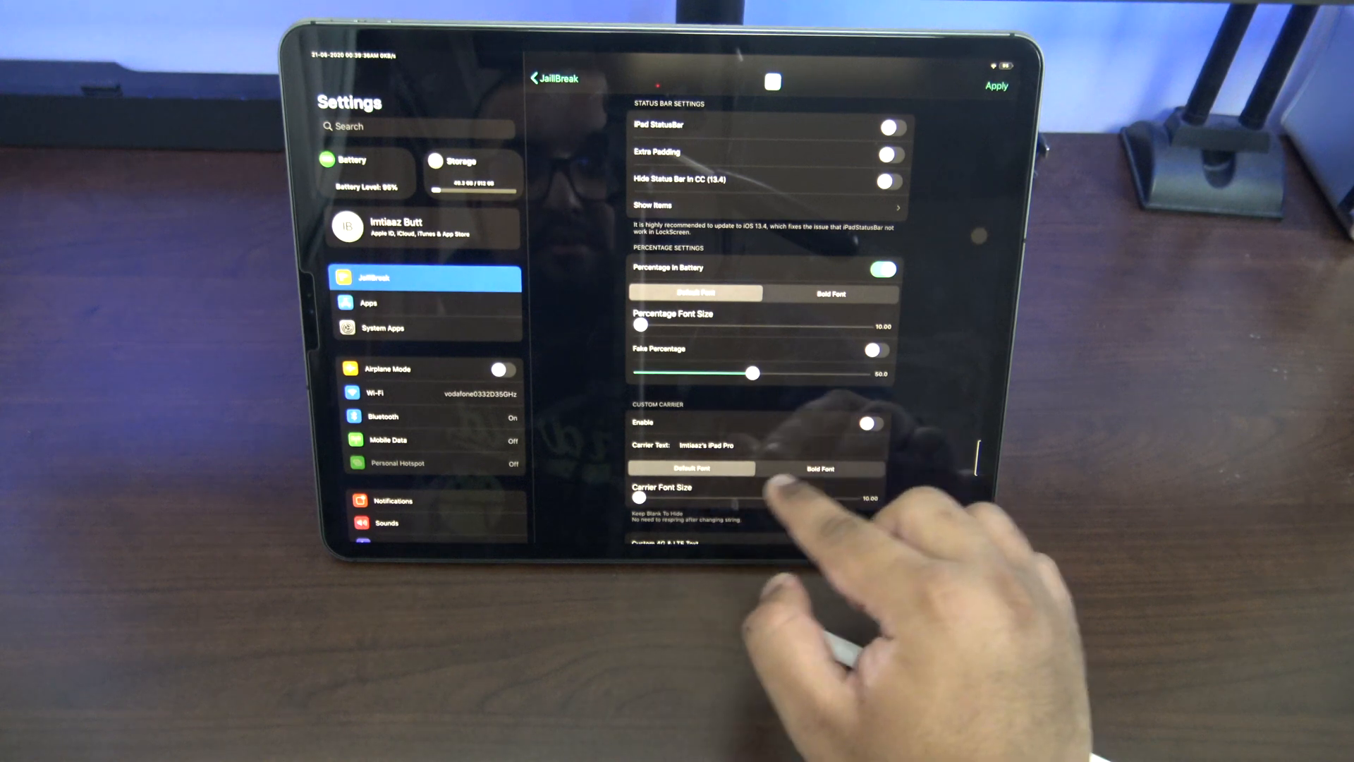
scroll("down", 3)
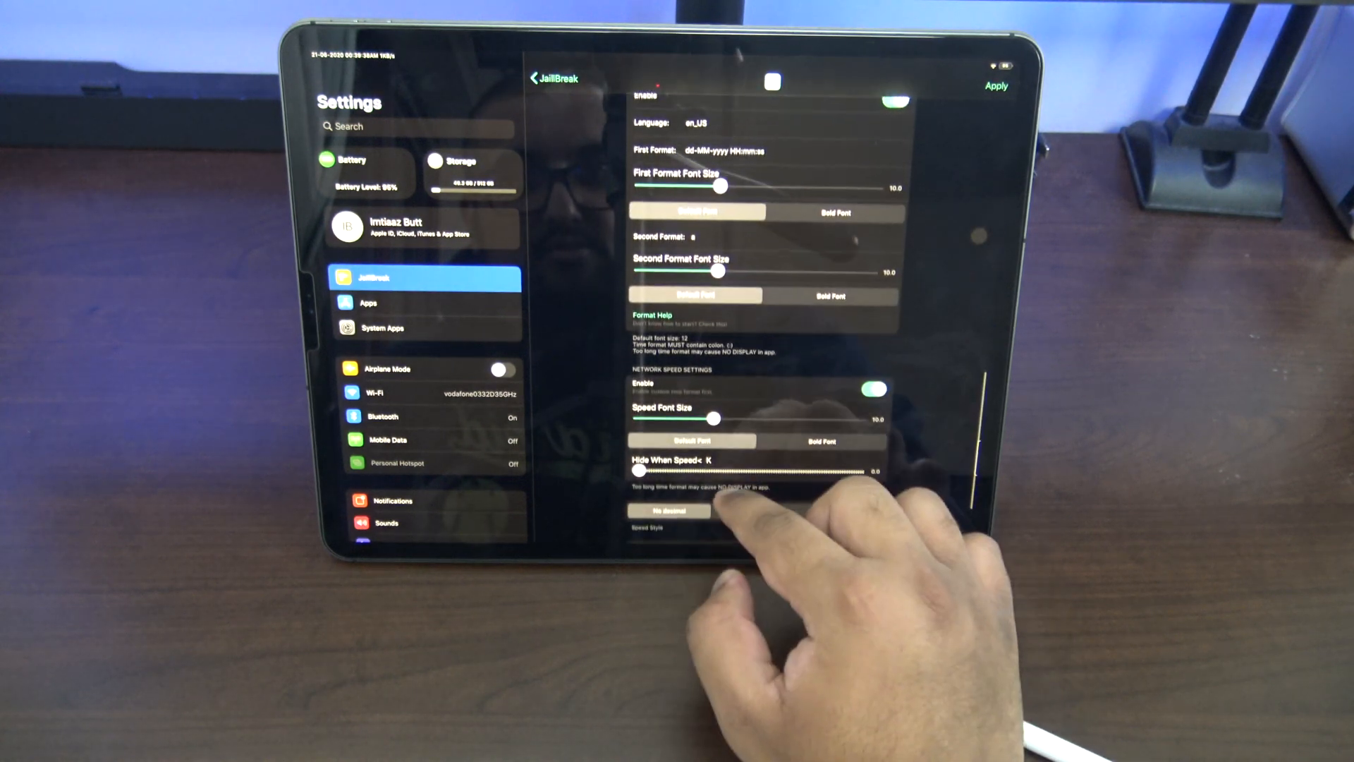
scroll("down", 3)
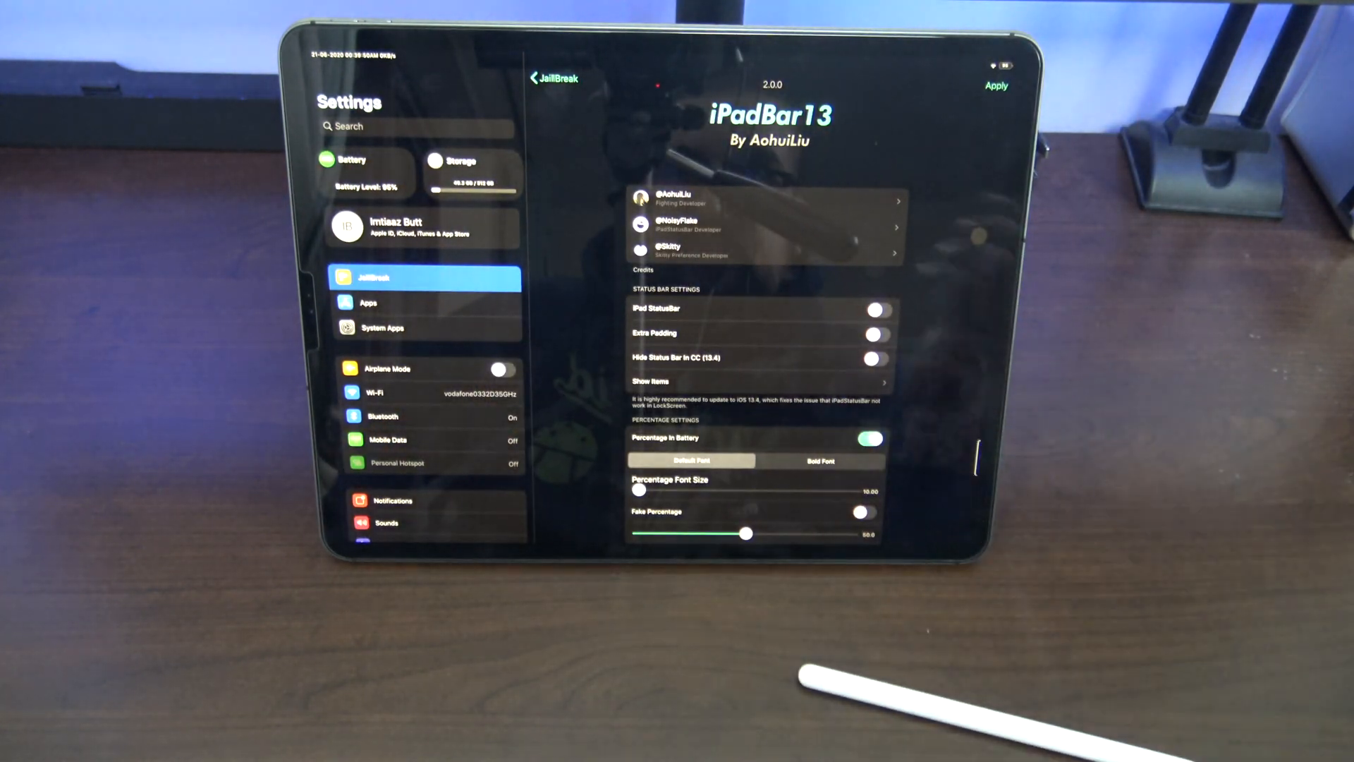
left_click(650, 381)
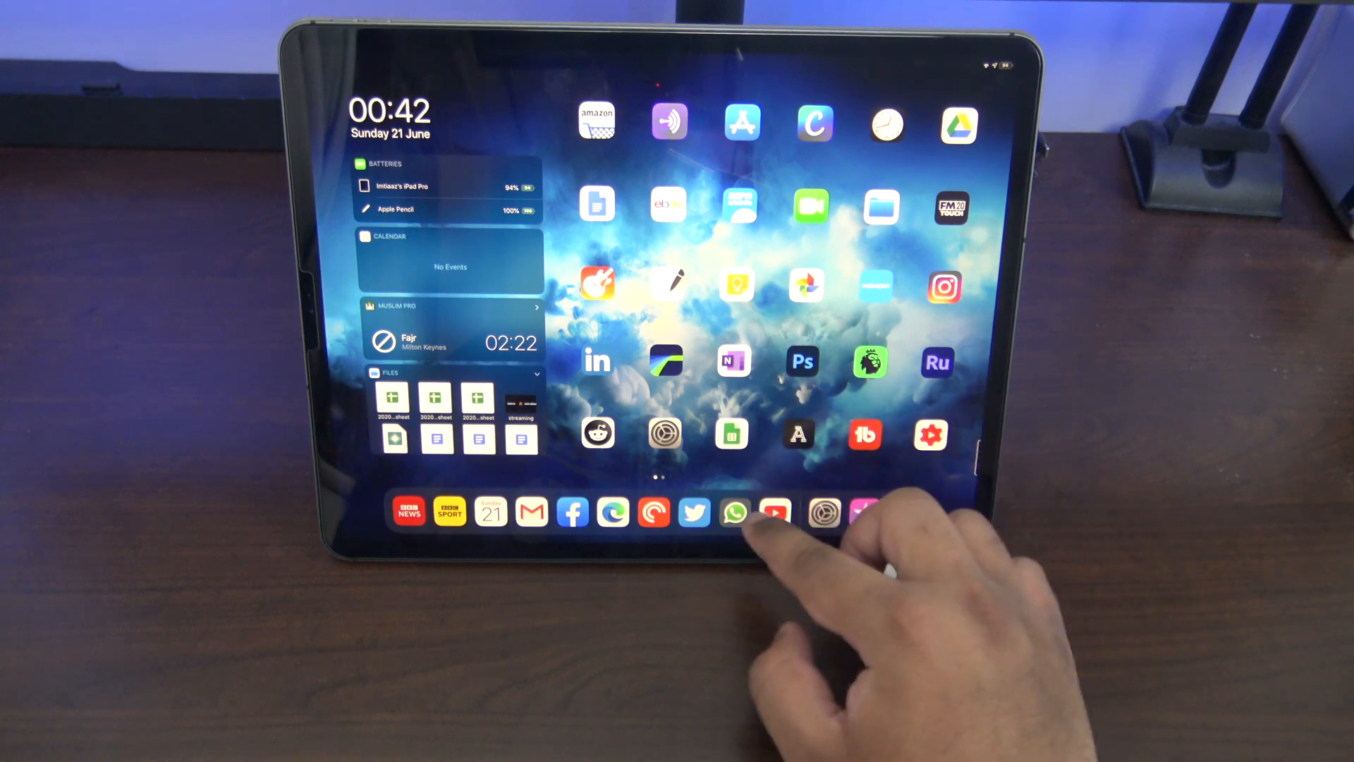
Launch YouTube from the dock to show the Your videos library
left_click(775, 512)
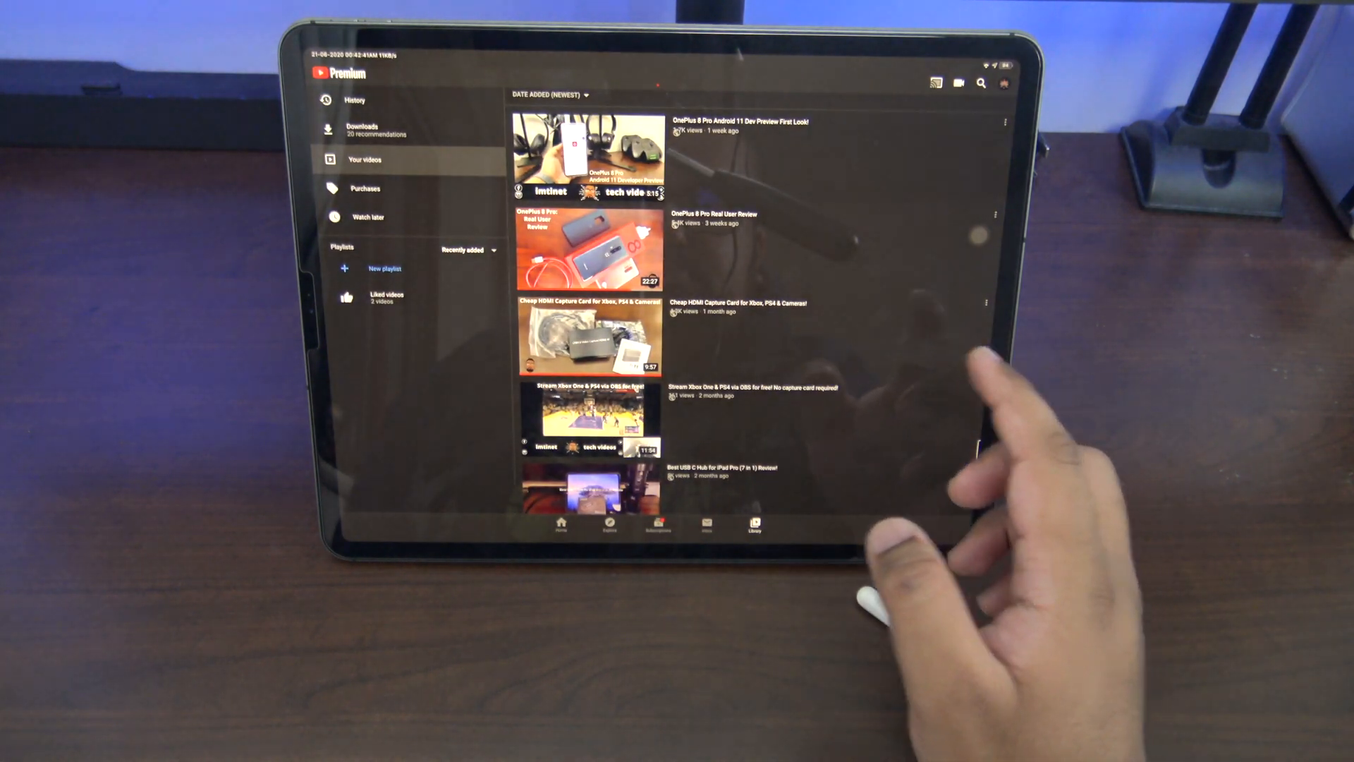